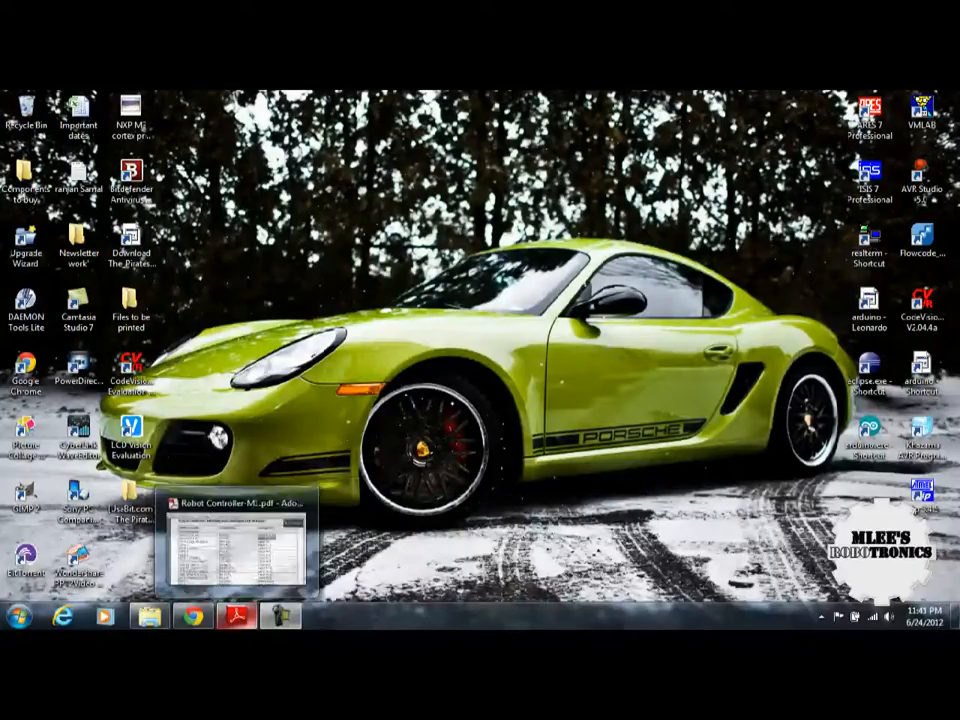
Step: Restore the Robot Controller-M1 guide and highlight its Flowcode AVR configuration heading
left_click(238, 540)
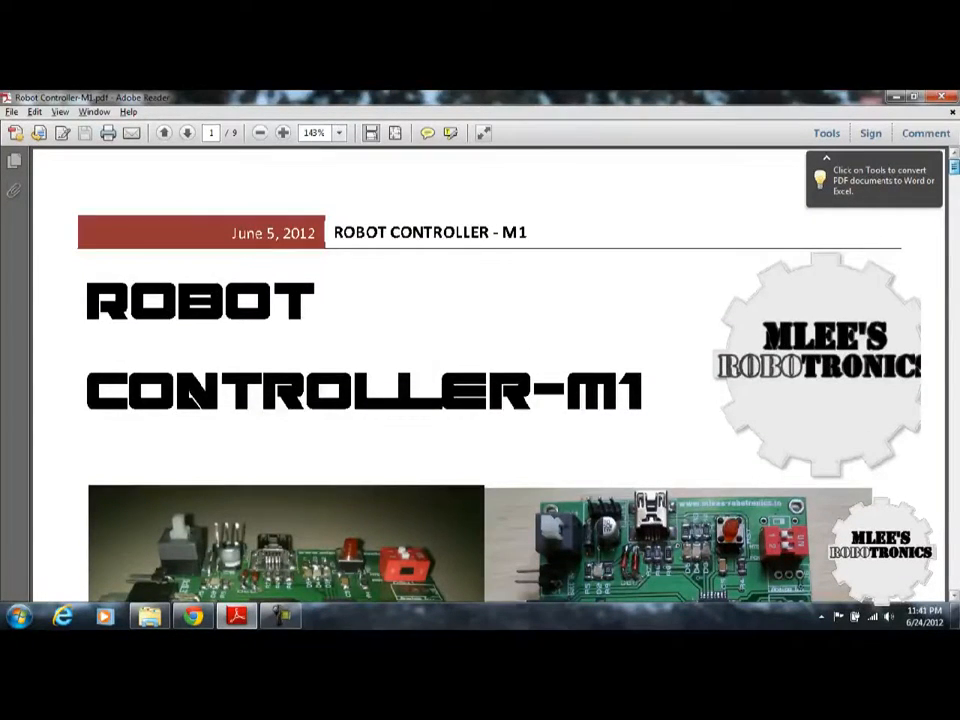
scroll("down", 3)
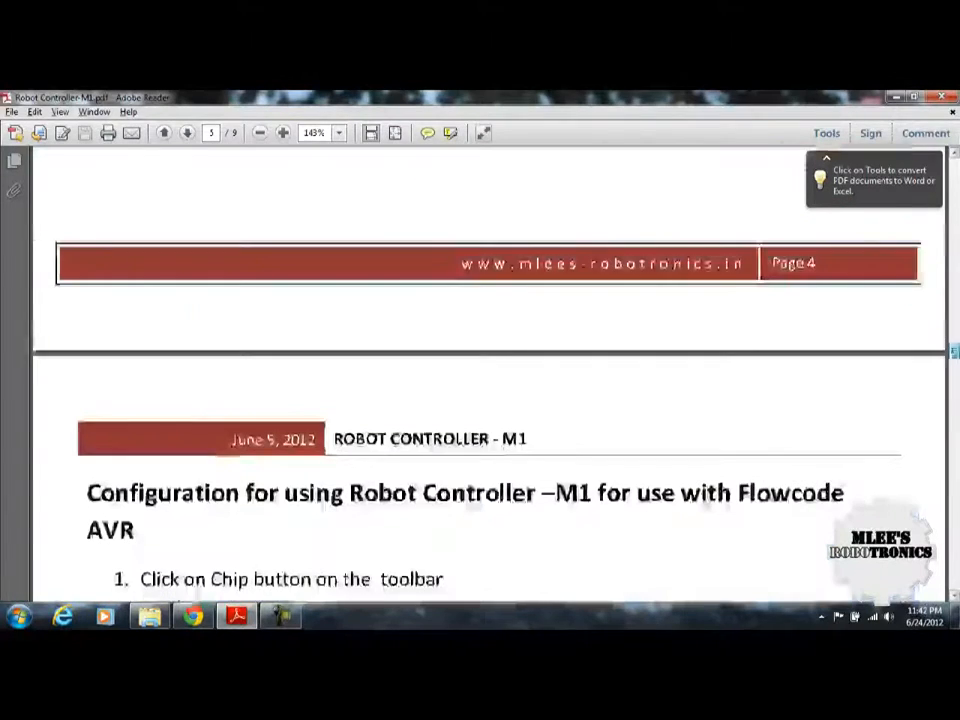
left_click_drag(86, 492, 535, 492)
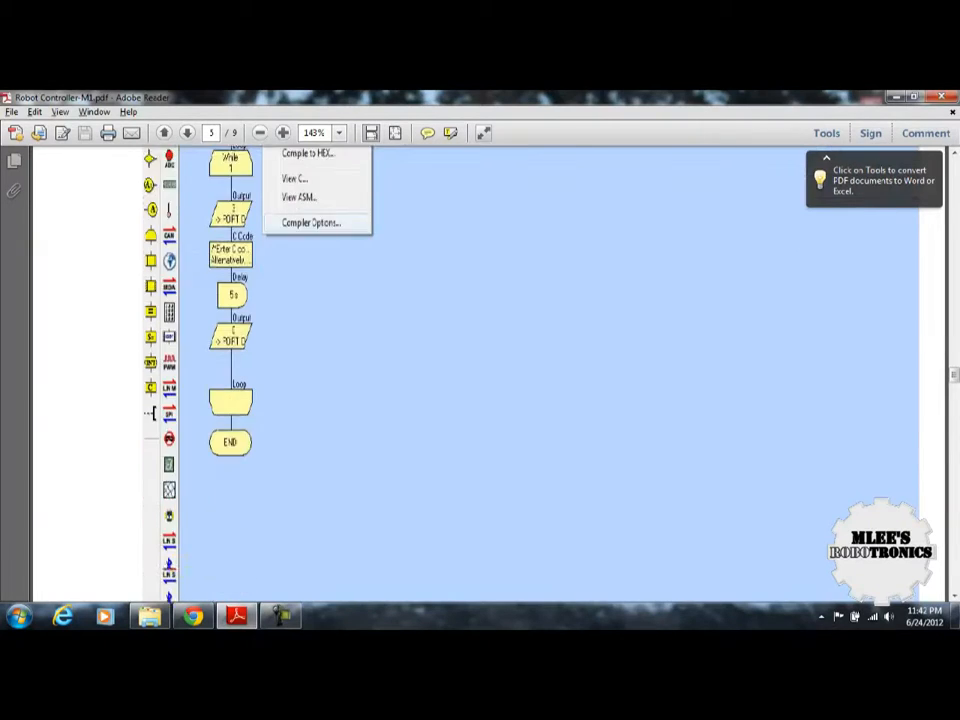
scroll("down", 3)
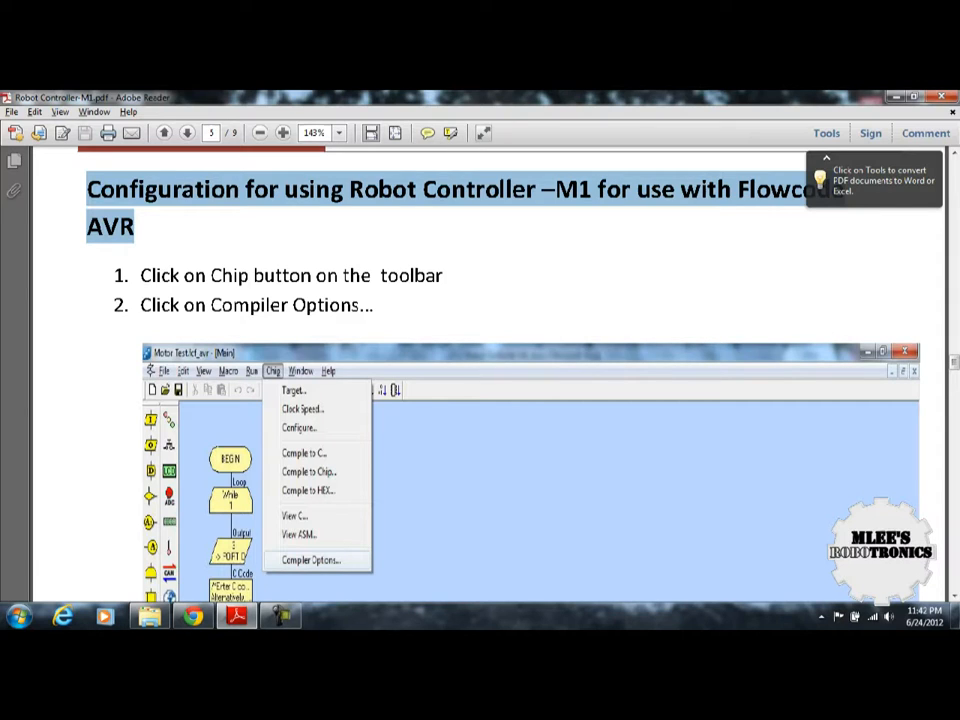
Step: Scroll further through the guide and minimise Adobe Reader to the taskbar
scroll("down", 3)
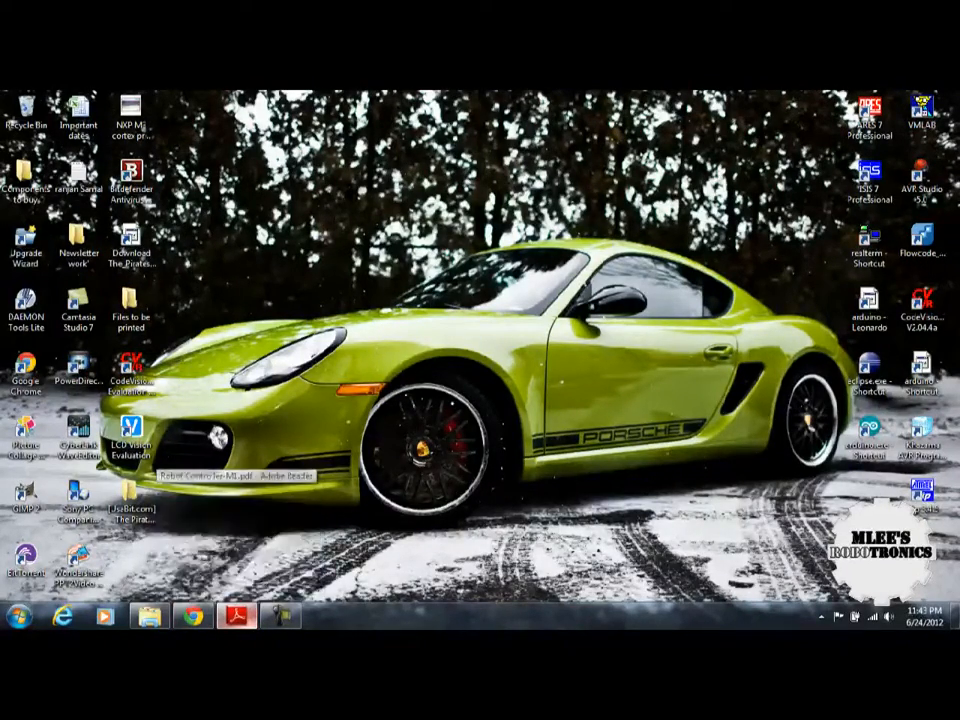
Step: Restore the Robot Controller-M1 guide window from the taskbar
left_click(238, 615)
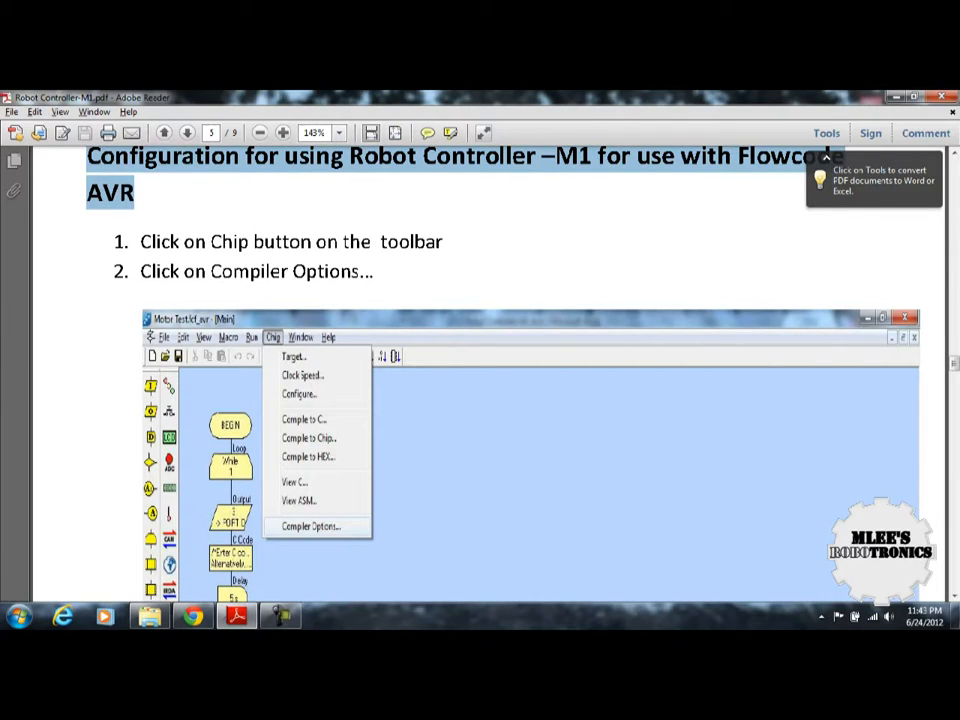
Step: Scroll the guide to step 1 of the Flowcode AVR configuration
scroll("down", 3)
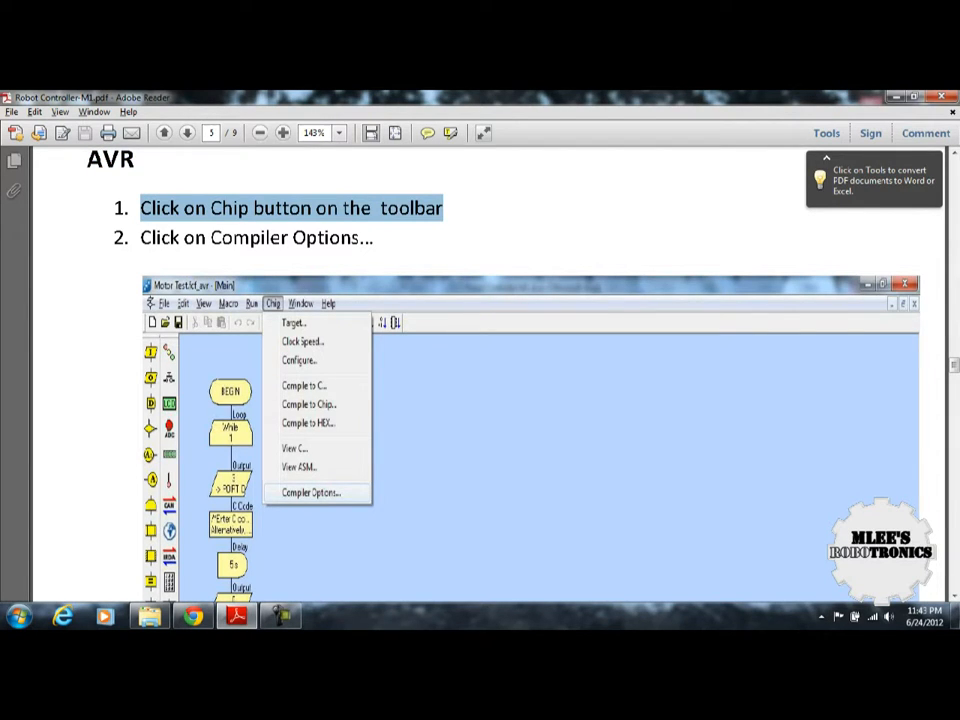
scroll("down", 3)
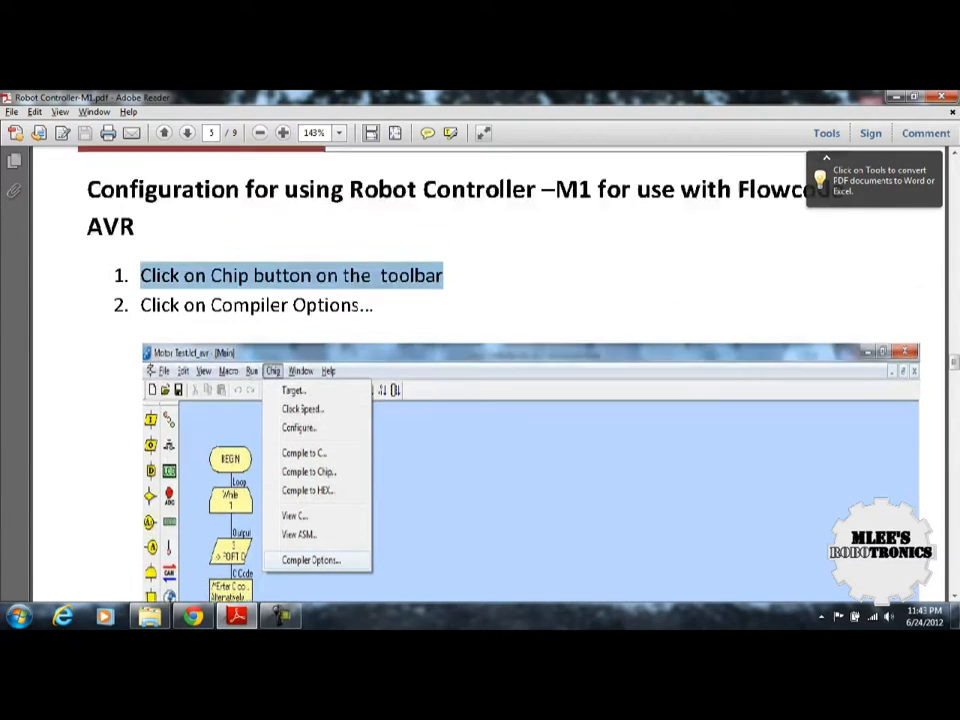
scroll("down", 3)
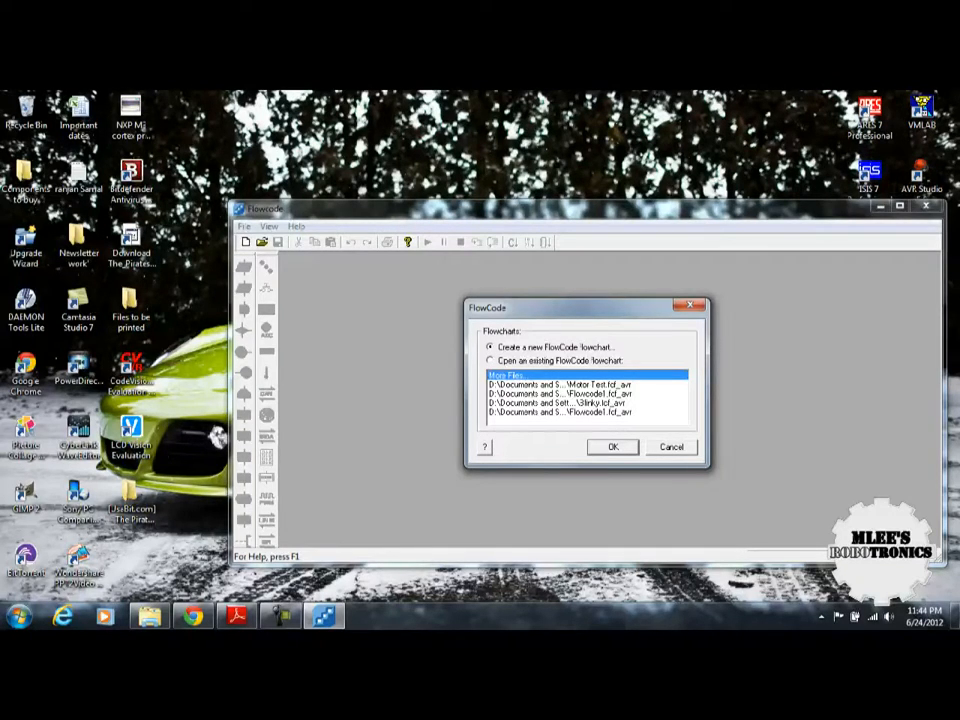
Step: Create a new flowchart with ATMEGA8 as the target chip
left_click(613, 446)
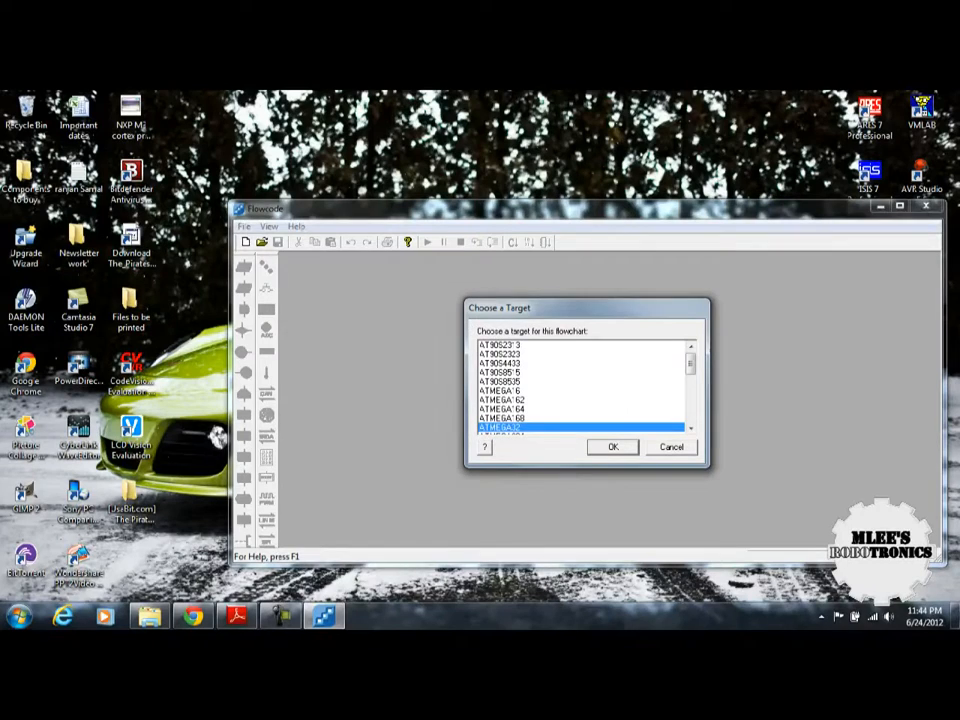
scroll("down", 3)
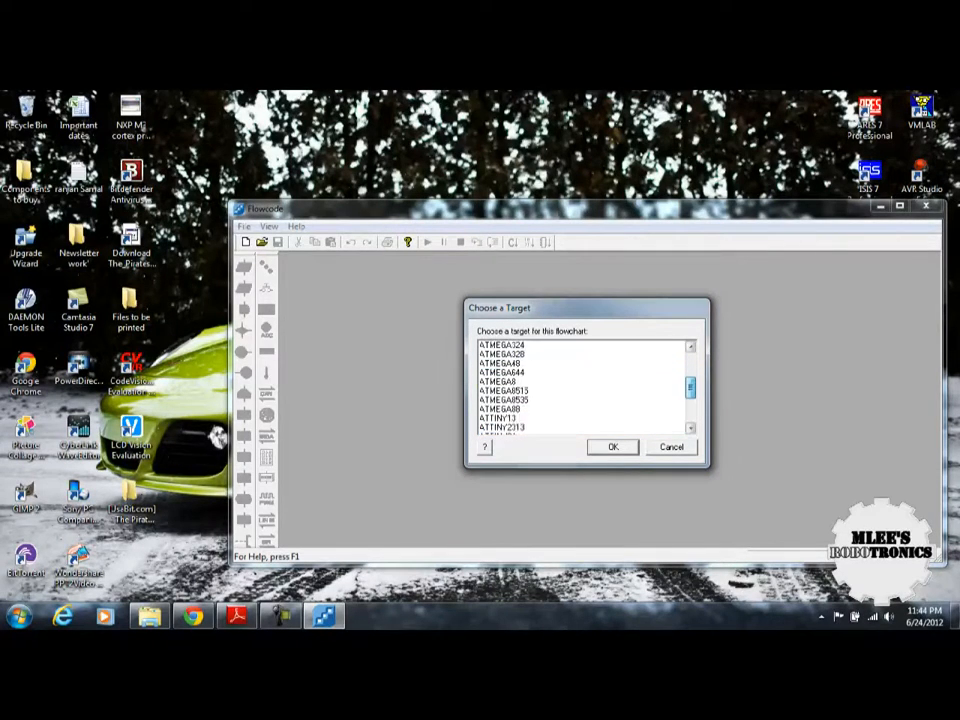
scroll("down", 3)
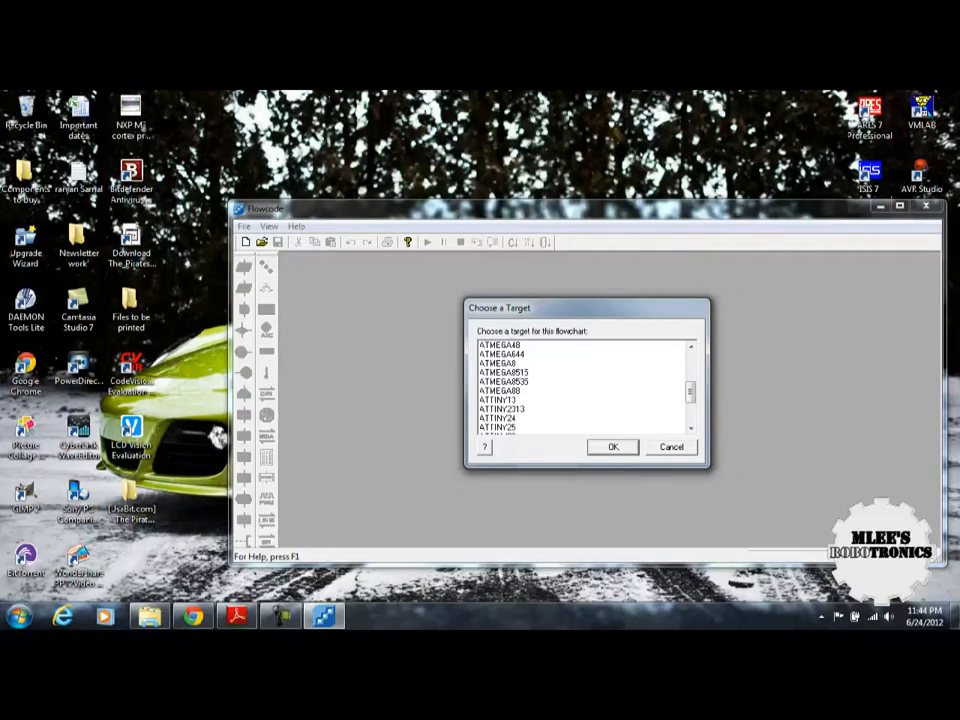
left_click(500, 362)
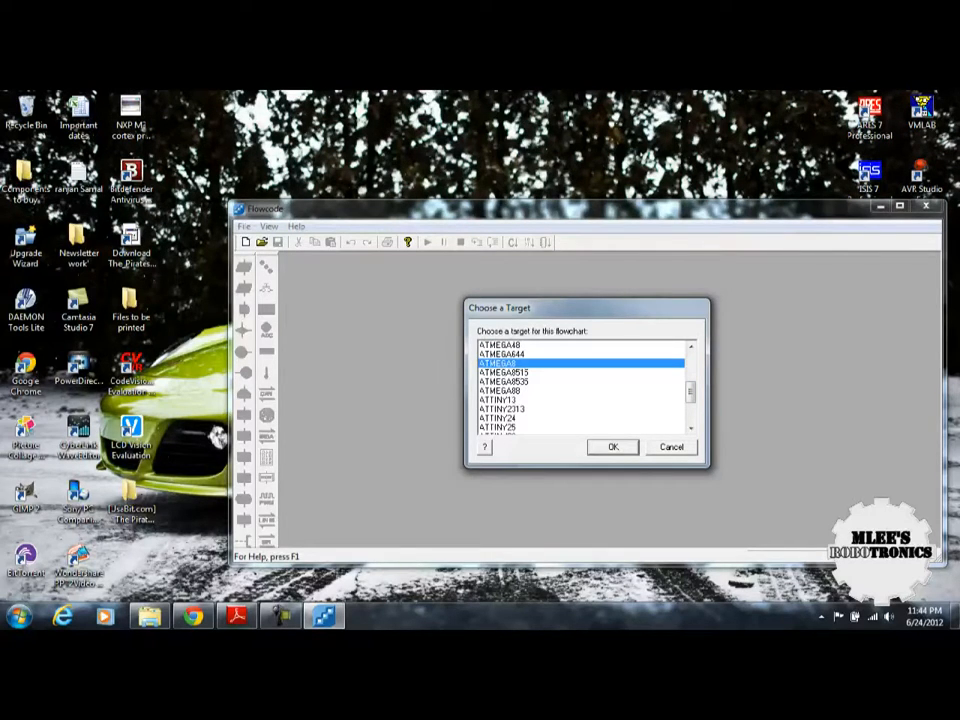
left_click(613, 447)
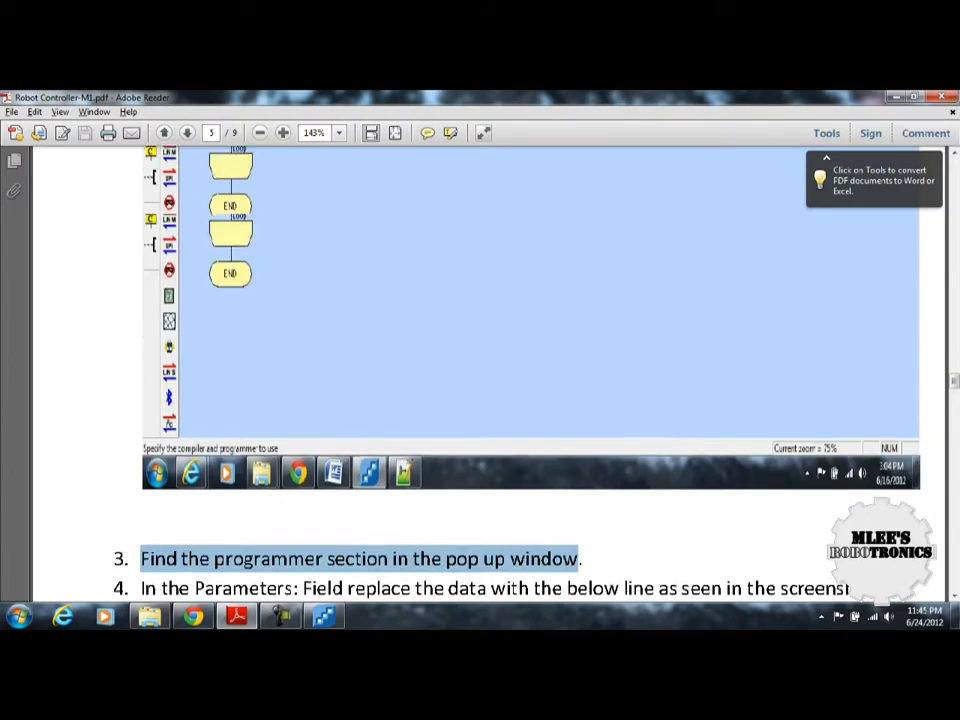
Step: Highlight step 4's Parameters instruction about the usbasp programmer line
scroll("down", 3)
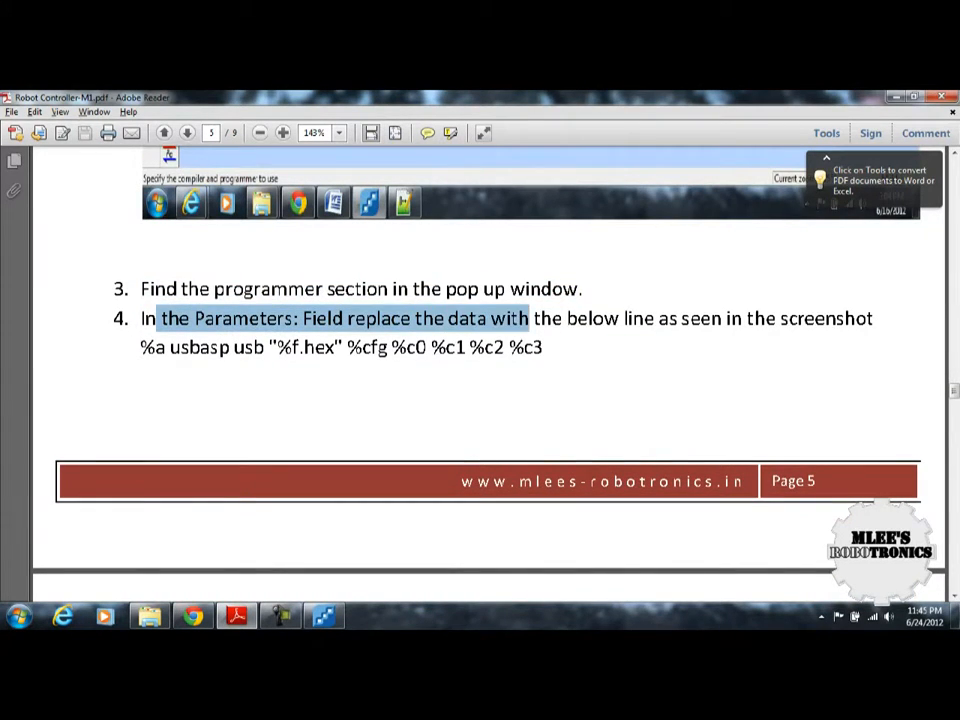
left_click_drag(528, 318, 775, 318)
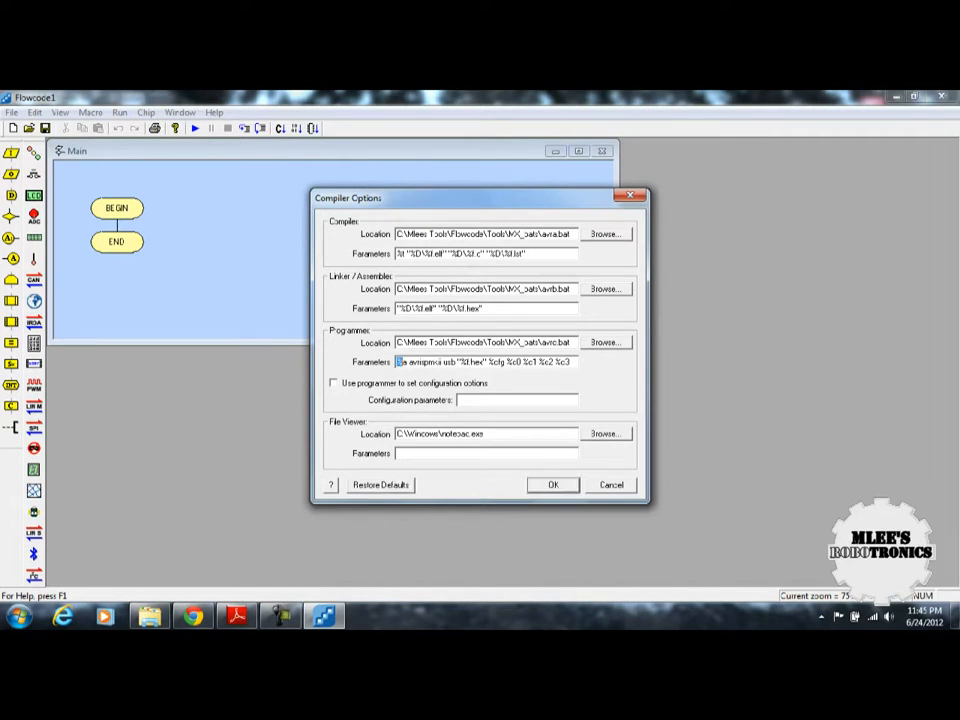
Step: Select the programmer parameters line and enable 'Use programmer to set configuration options'
triple_click(485, 361)
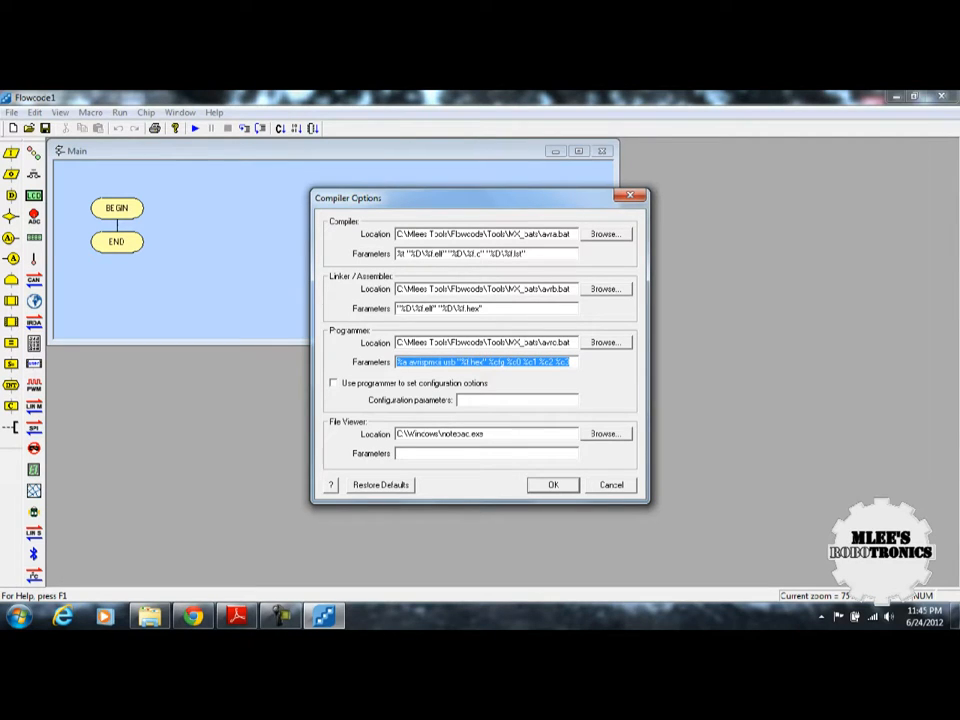
left_click(333, 383)
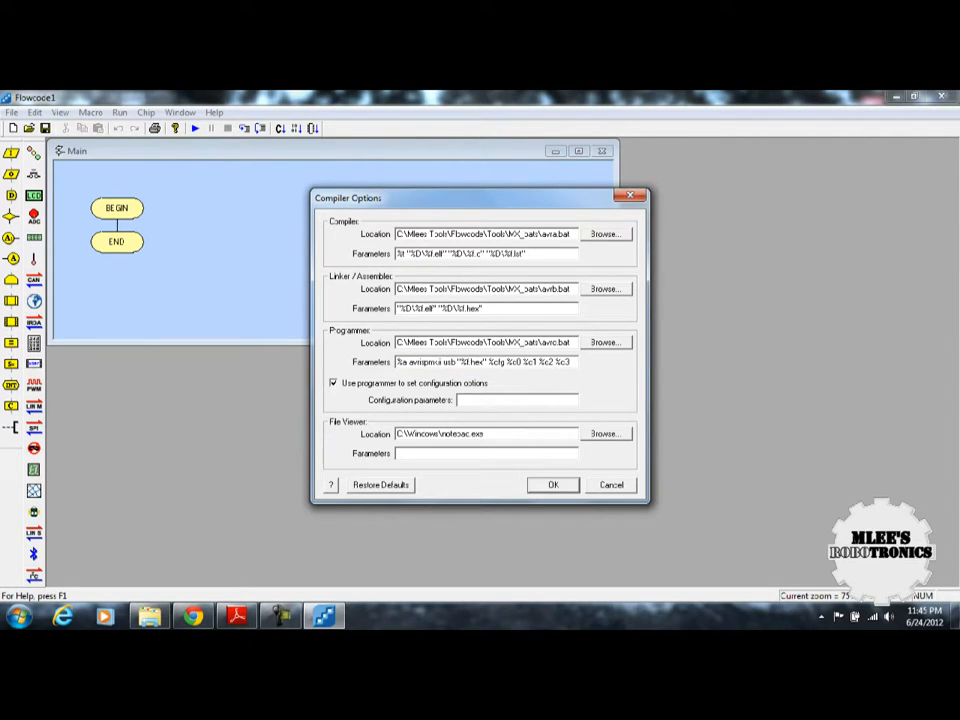
triple_click(485, 362)
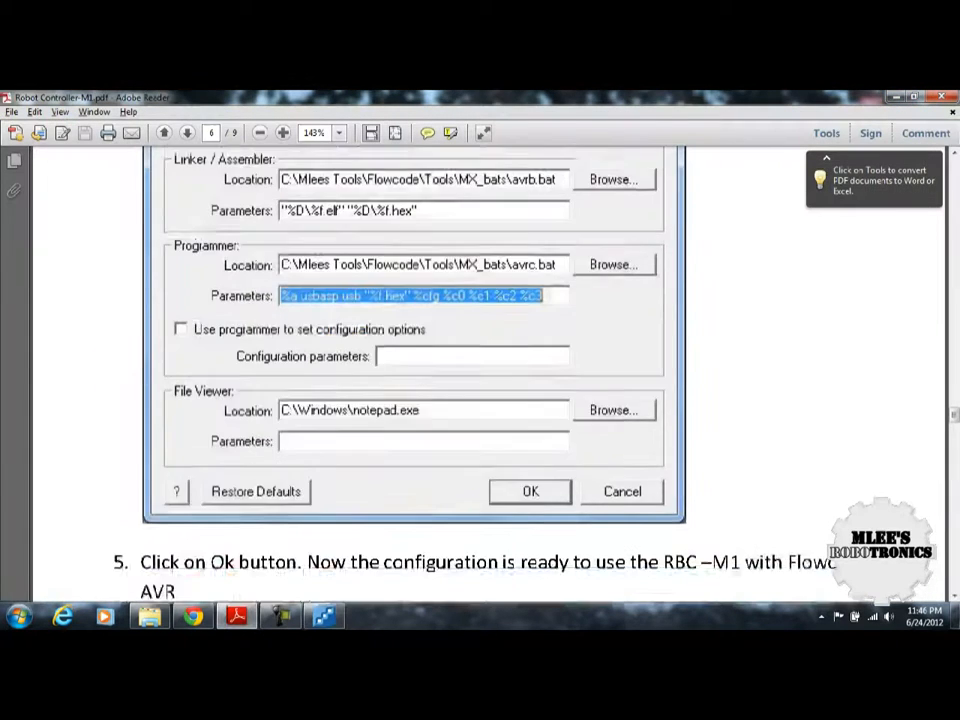
Step: Switch back to the Flowcode window
left_click(530, 491)
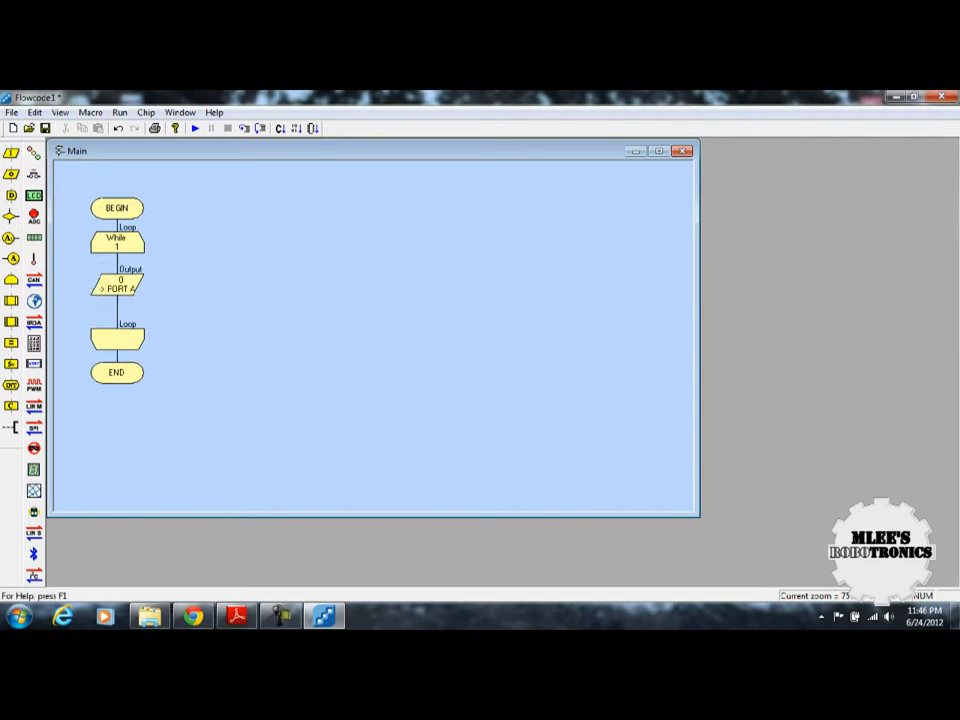
Step: Set the first output block to send 3, applying its port and masking settings
double_click(117, 287)
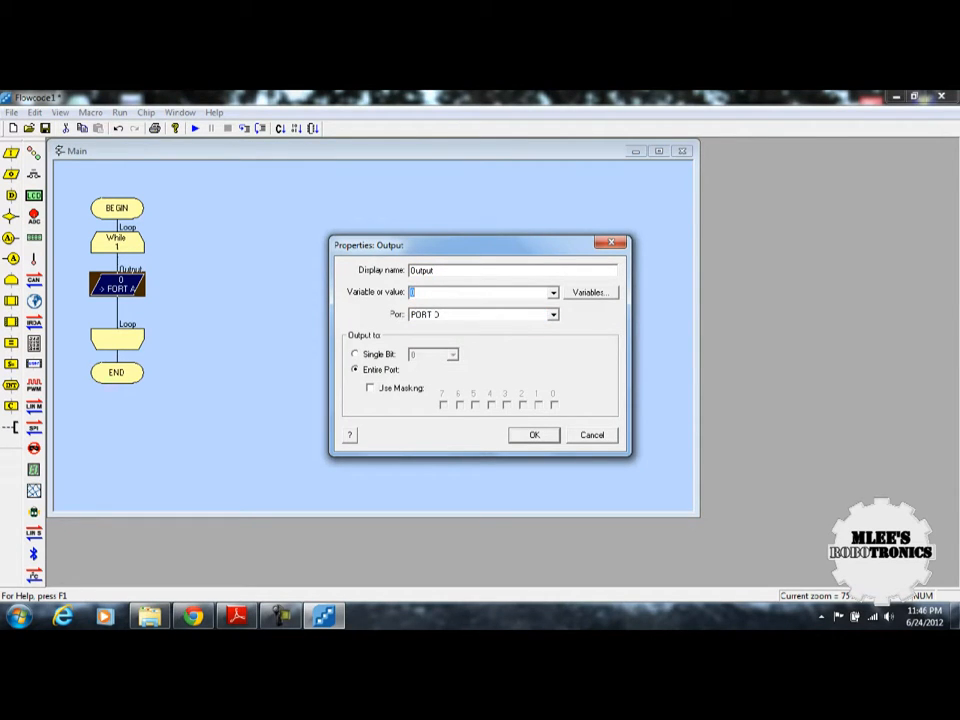
left_click(370, 388)
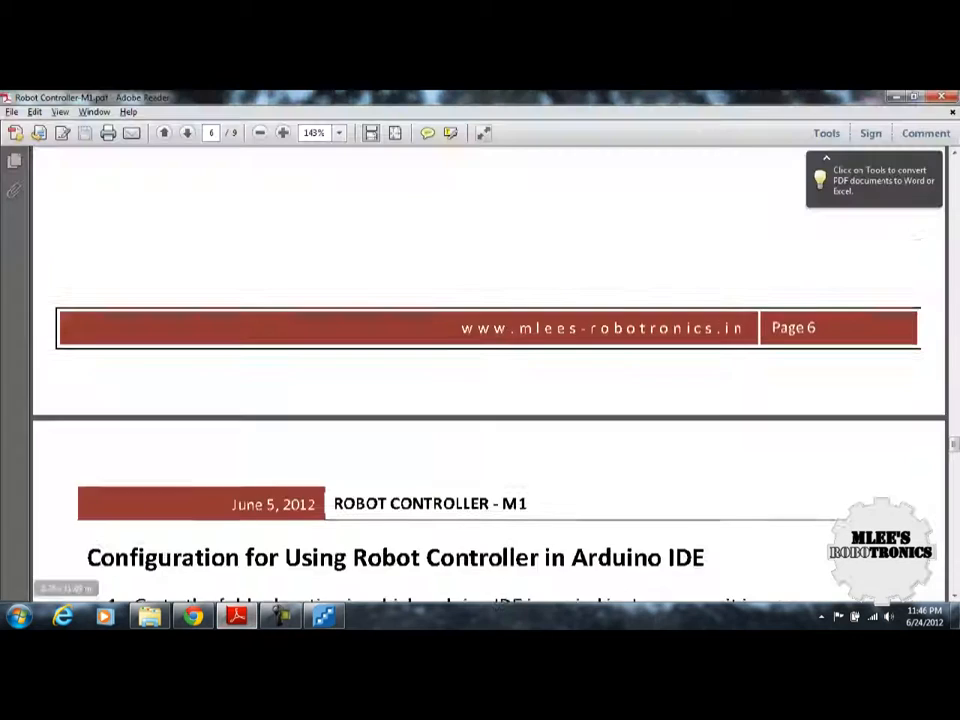
scroll("down", 3)
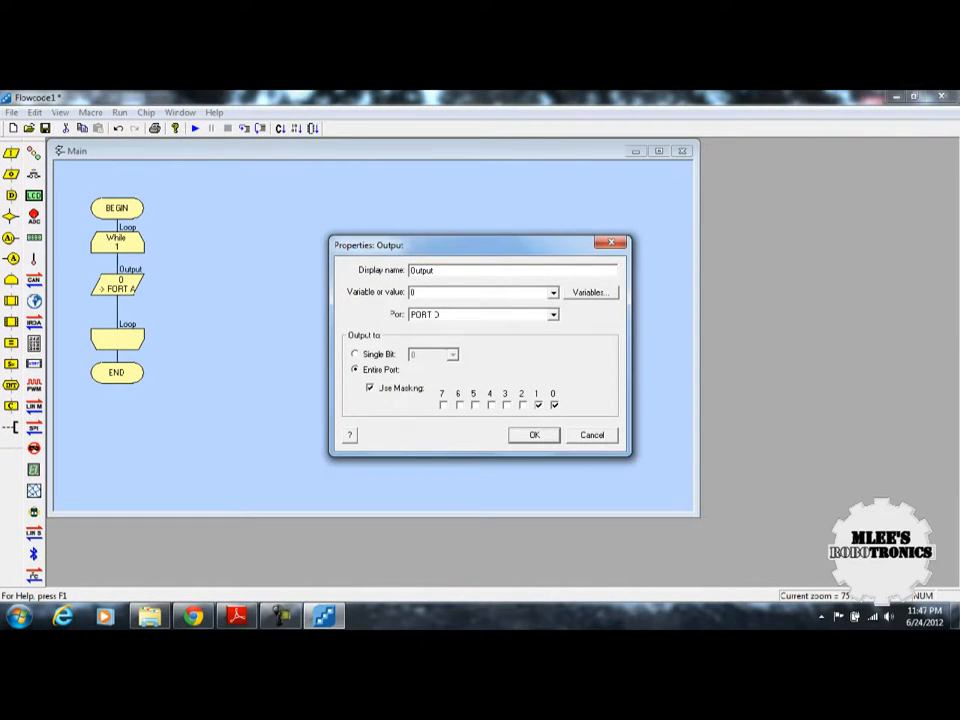
left_click(533, 434)
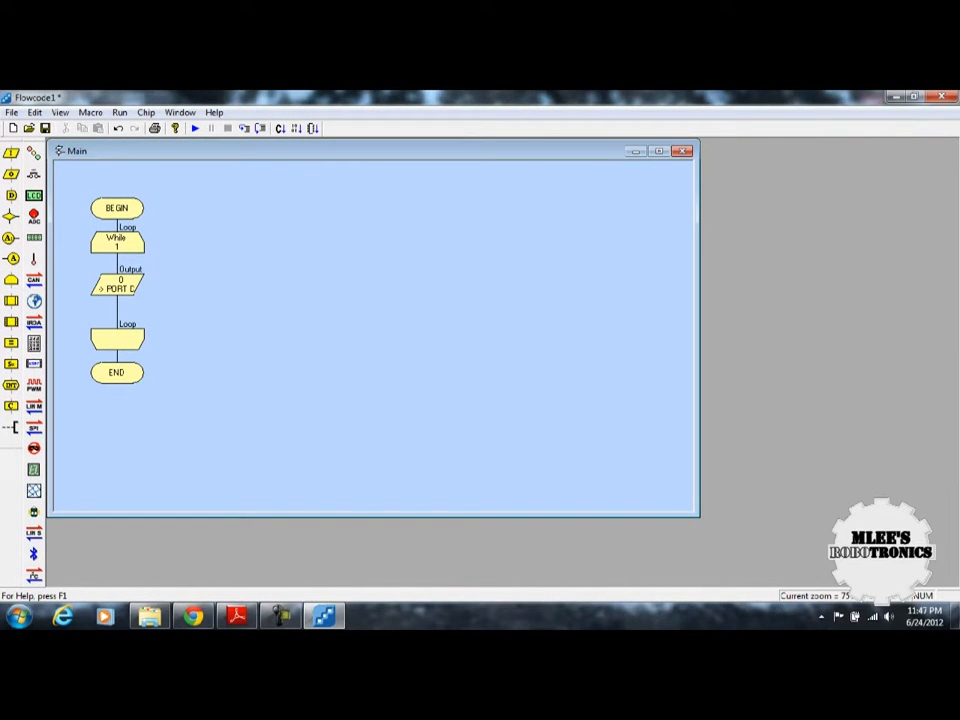
double_click(117, 288)
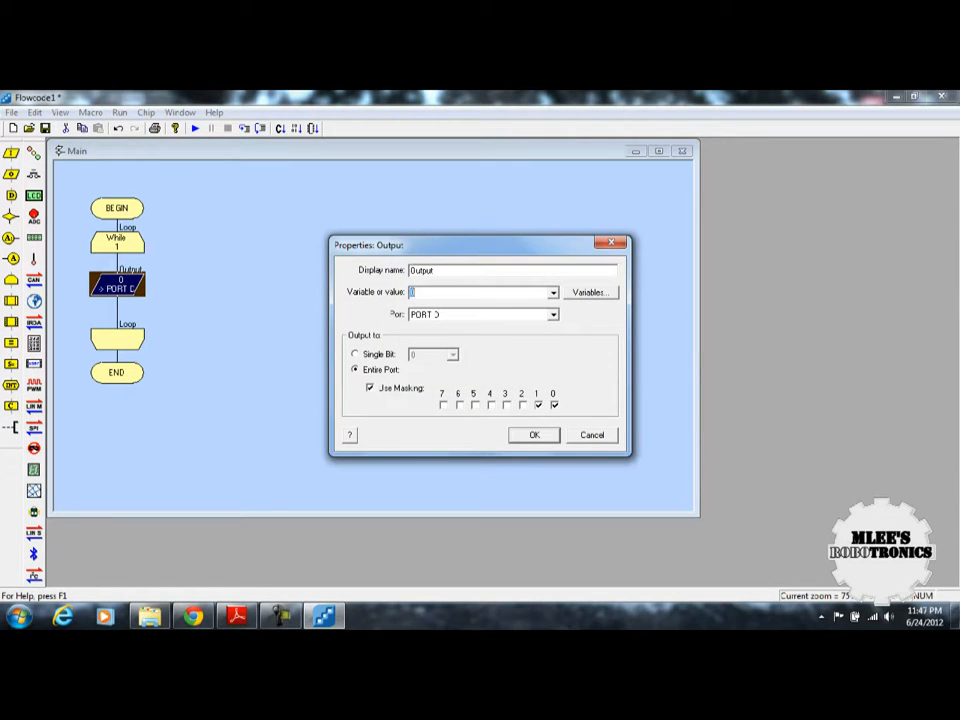
left_click(480, 291)
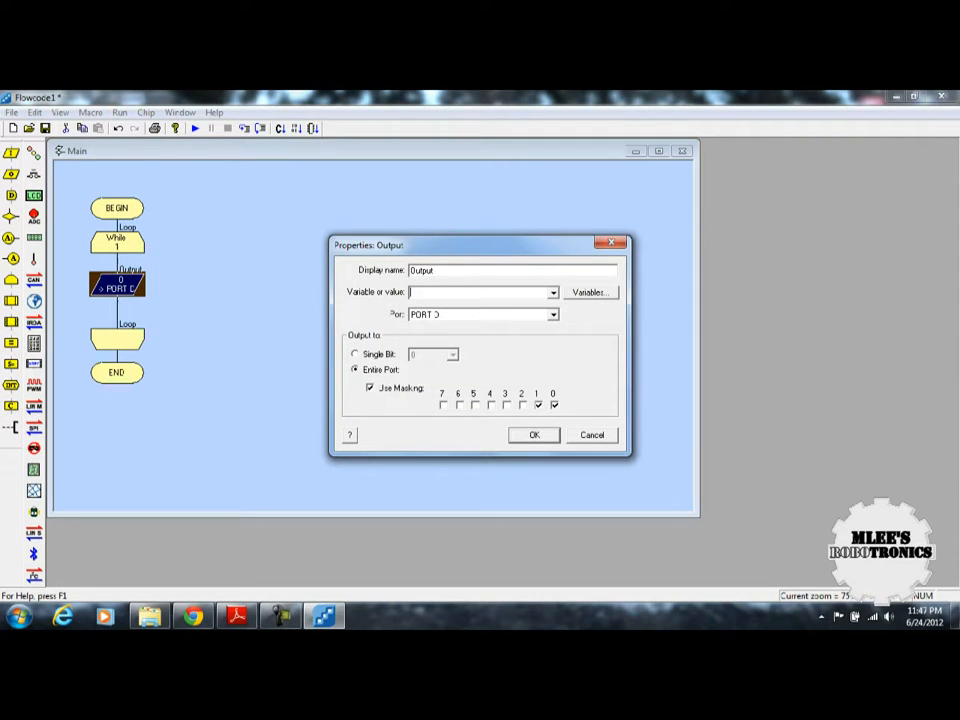
type("3")
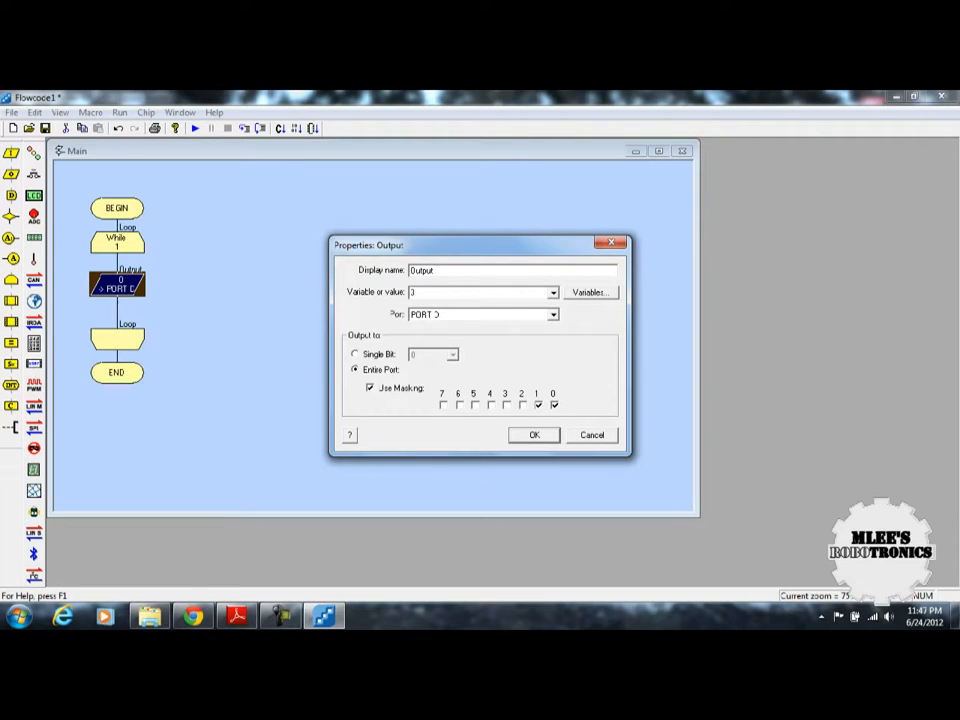
left_click(533, 434)
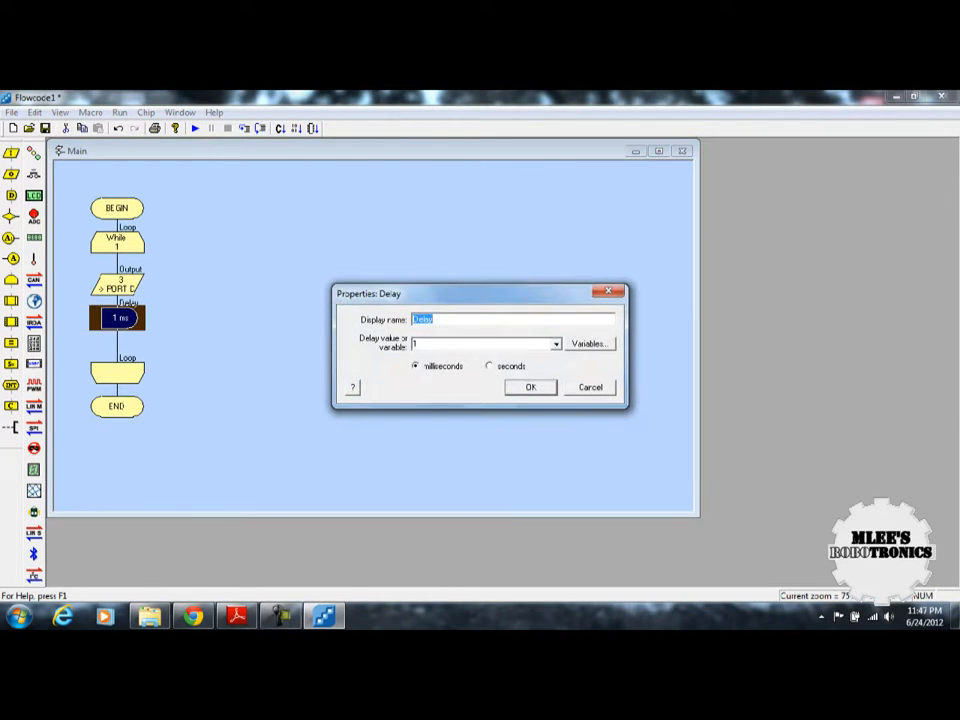
Step: Add 1-second delays and limit the second port D output to bits 0 and 1
left_click(490, 366)
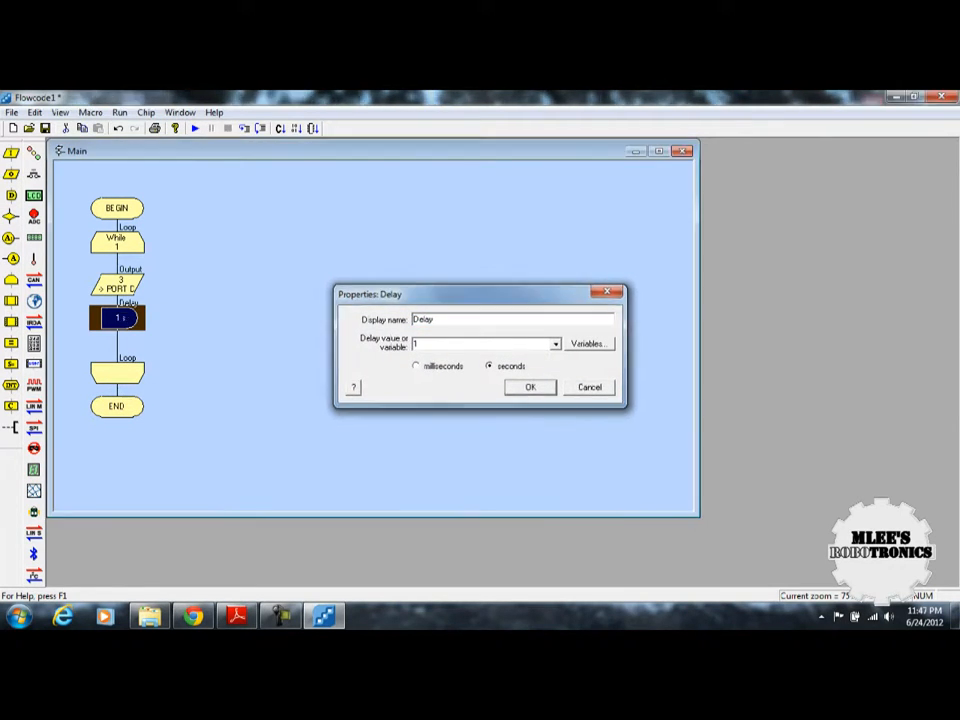
left_click(529, 387)
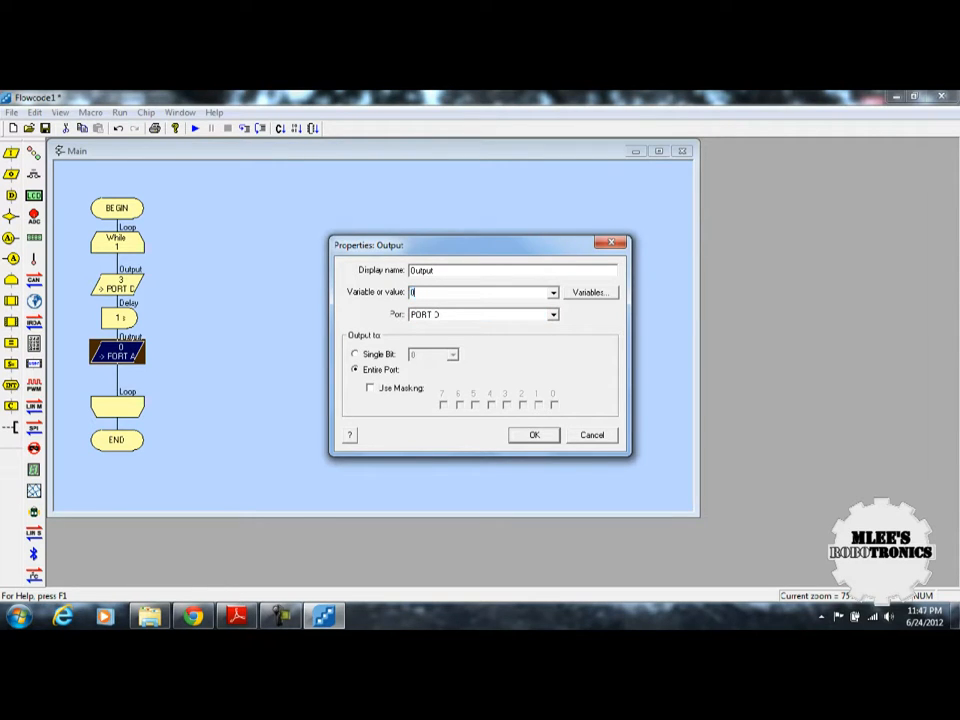
left_click(369, 388)
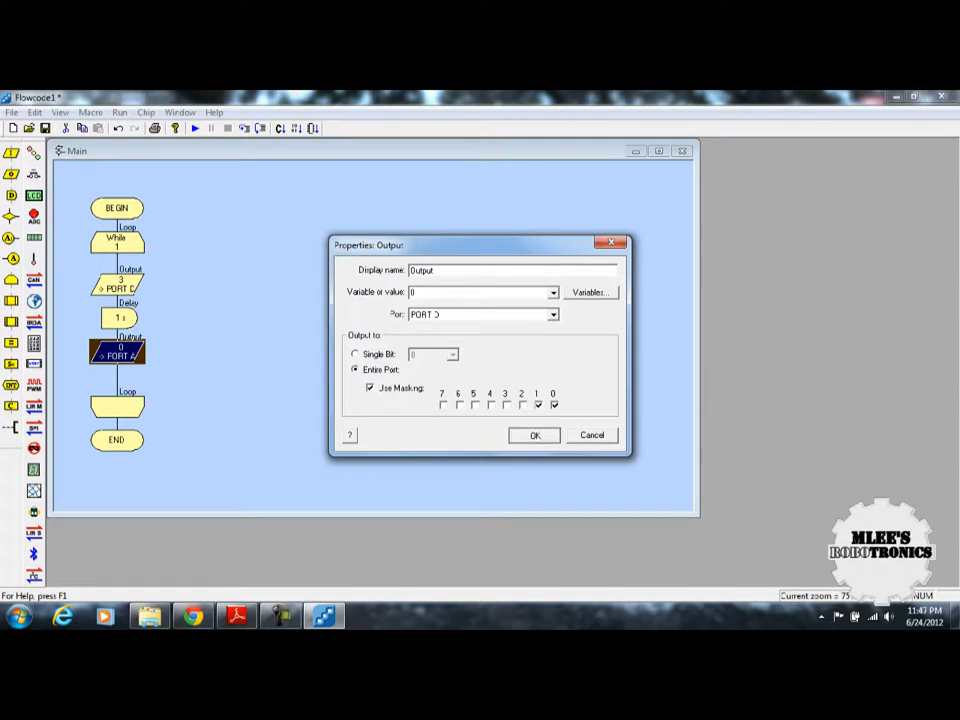
left_click(534, 435)
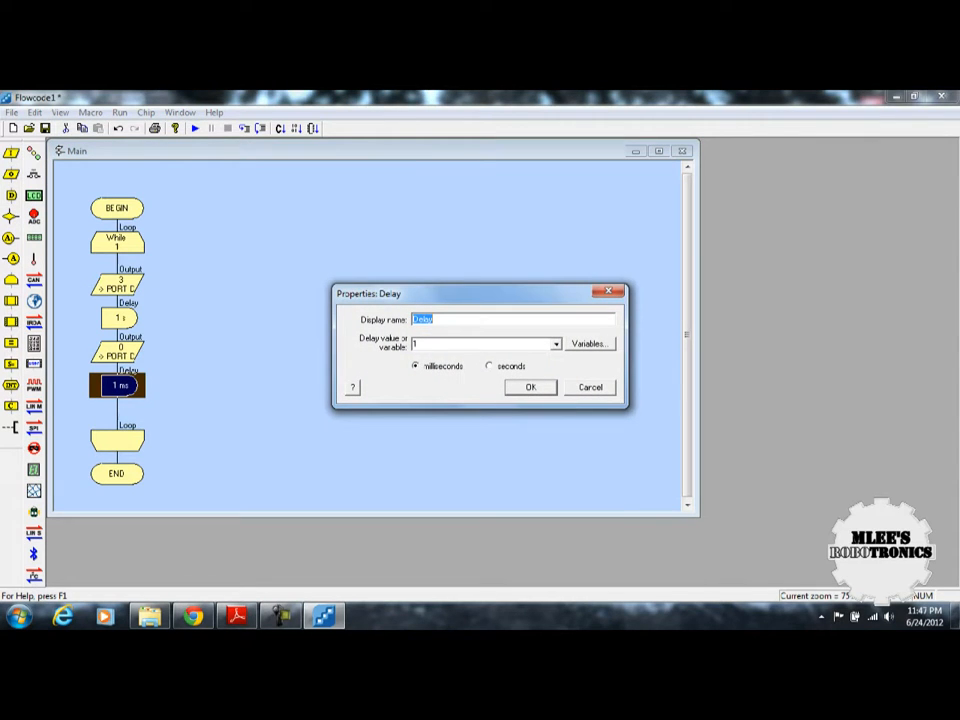
left_click(530, 387)
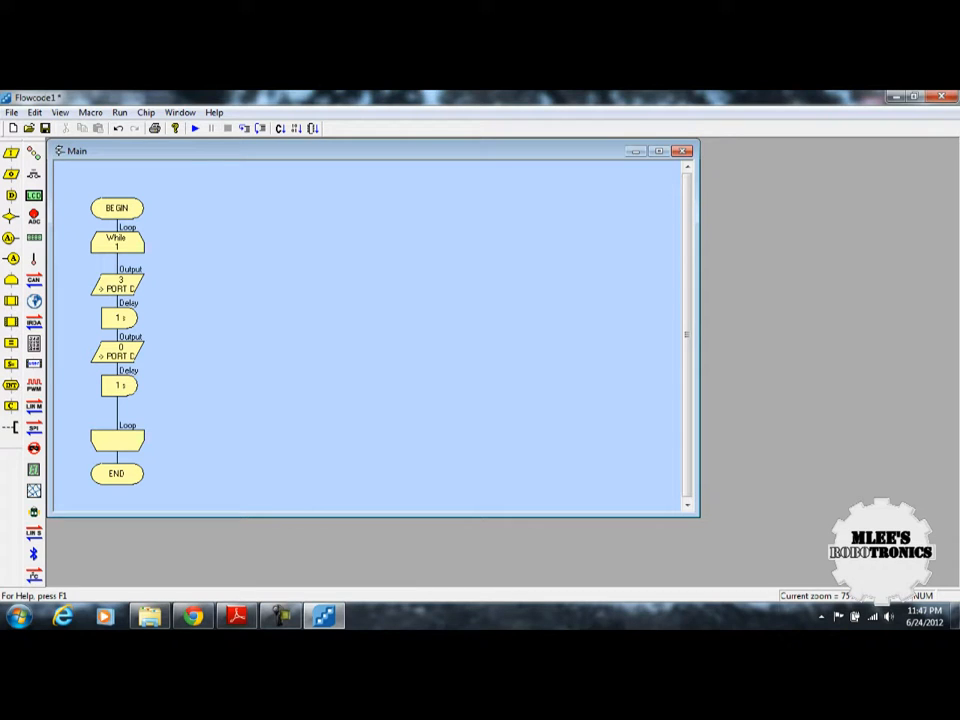
Step: Change the first output block to write single bit 0 (D0)
double_click(117, 283)
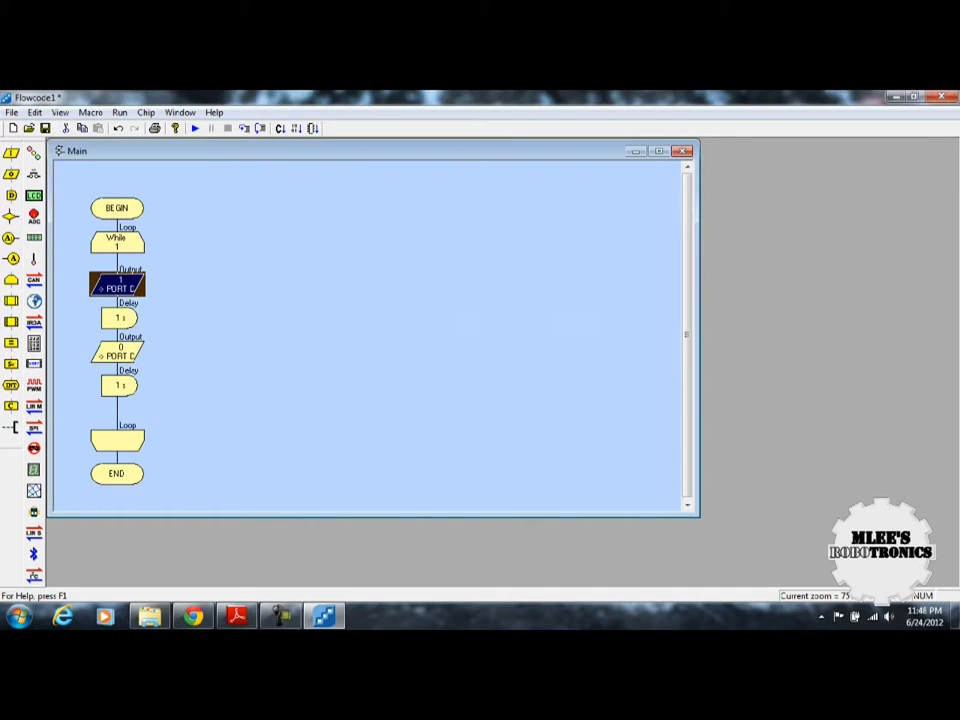
double_click(118, 285)
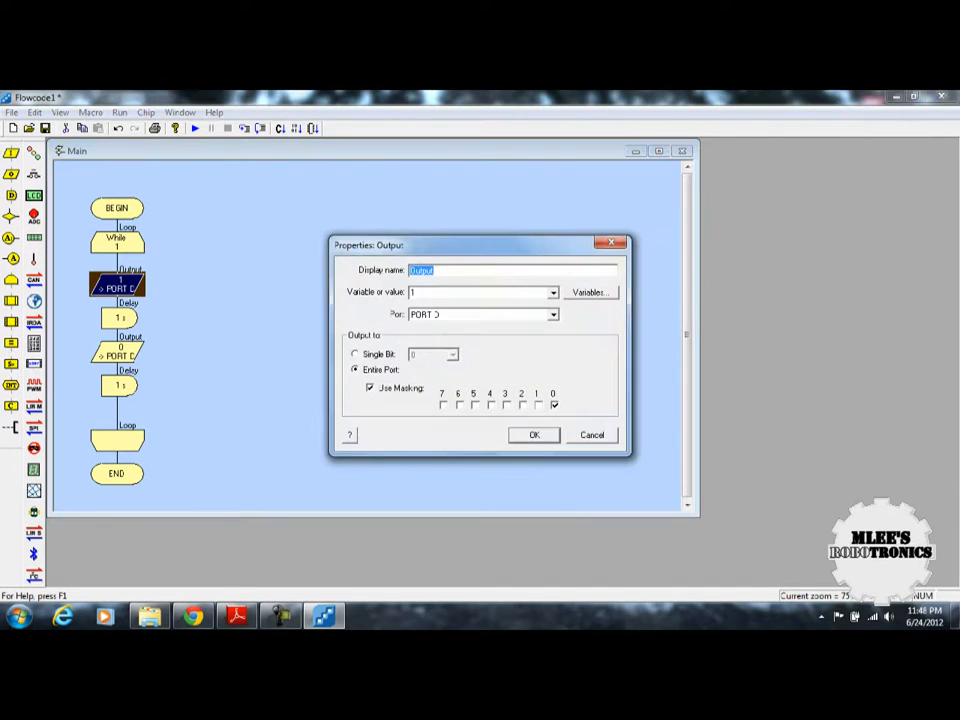
left_click(355, 353)
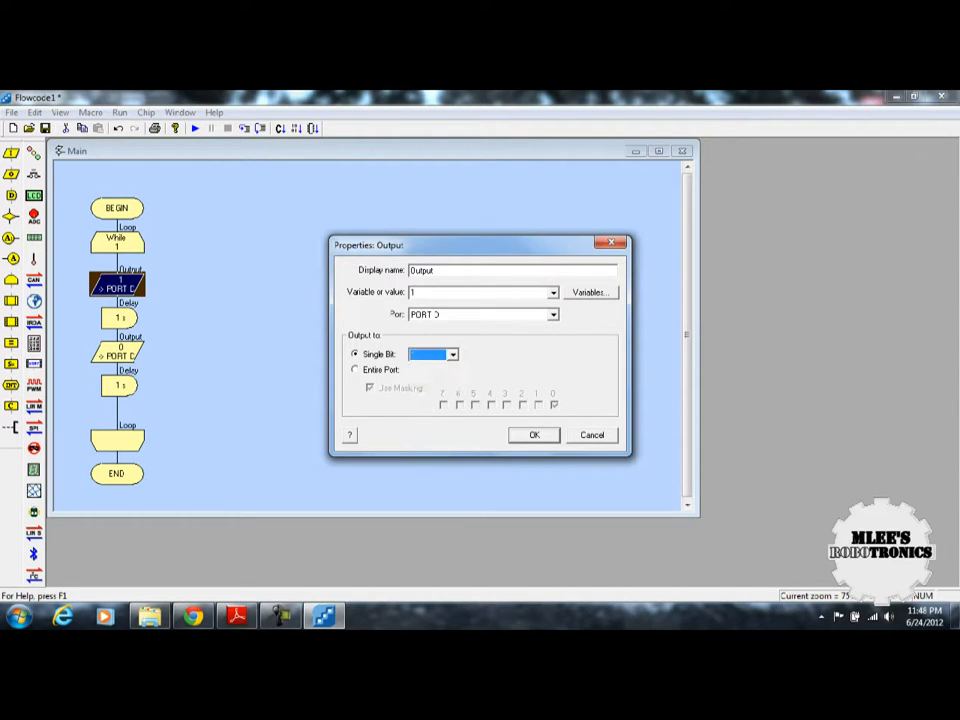
left_click(452, 354)
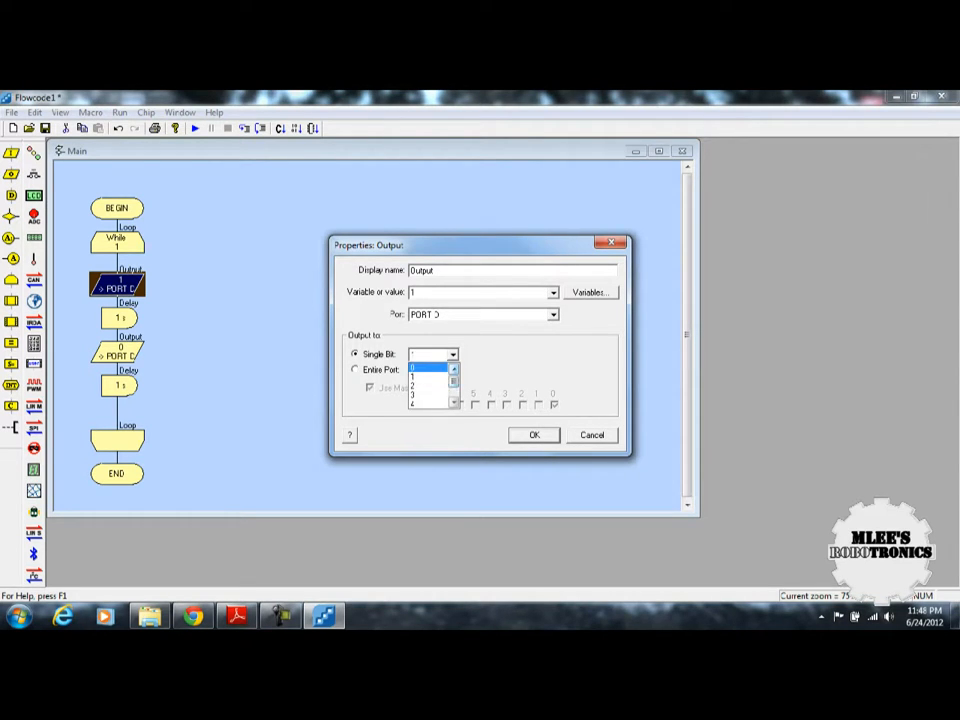
left_click(411, 368)
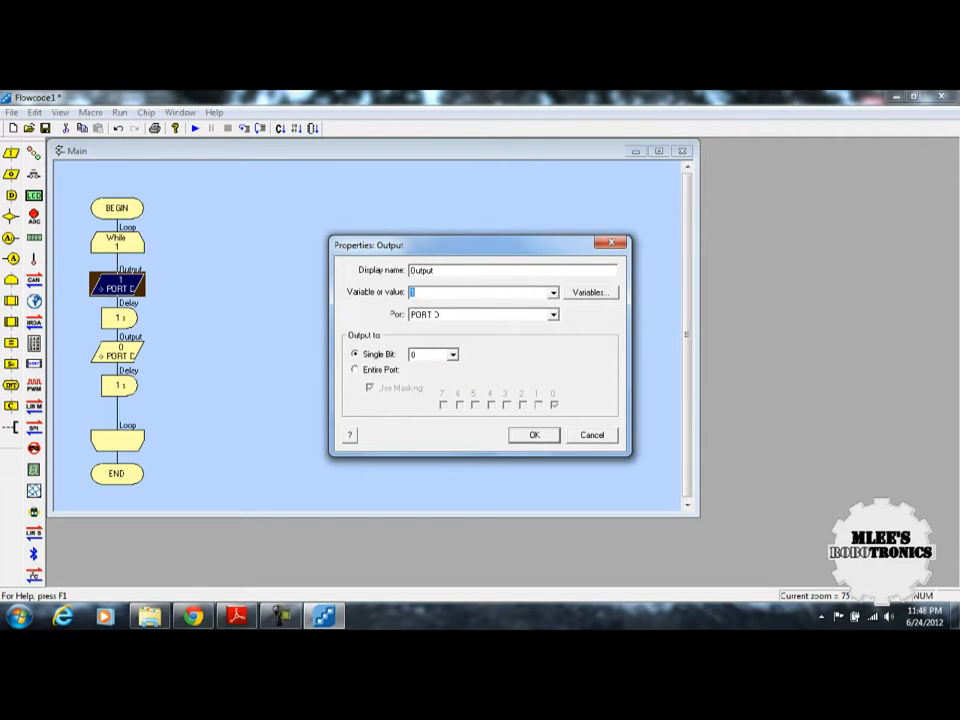
left_click(533, 434)
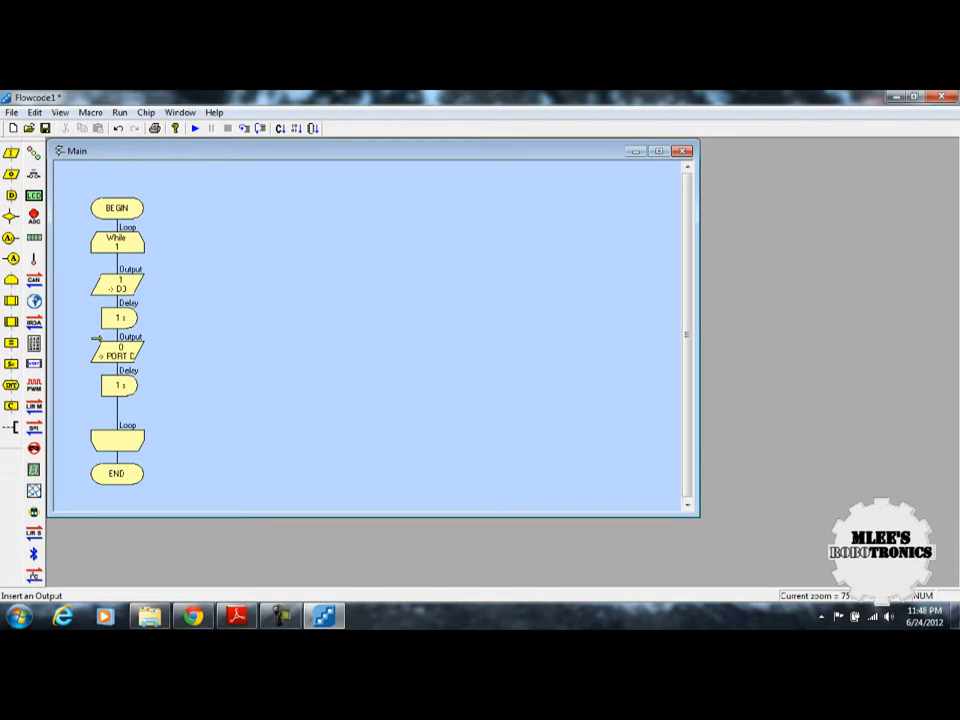
Step: Set the newly inserted Output icon to write 1 to Port D bit 1
double_click(118, 350)
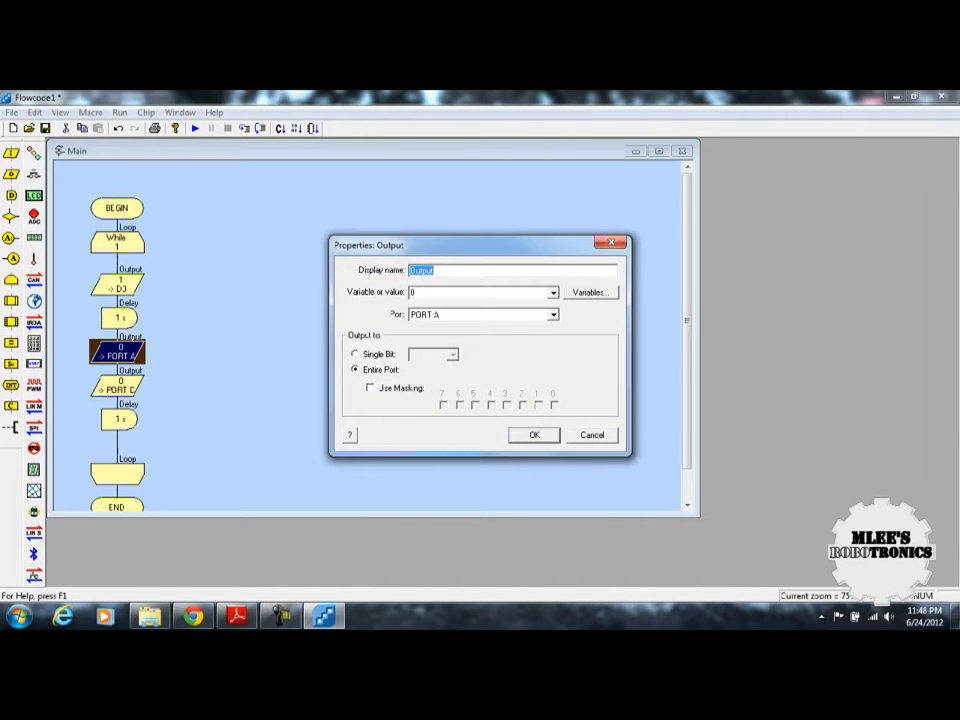
left_click(551, 314)
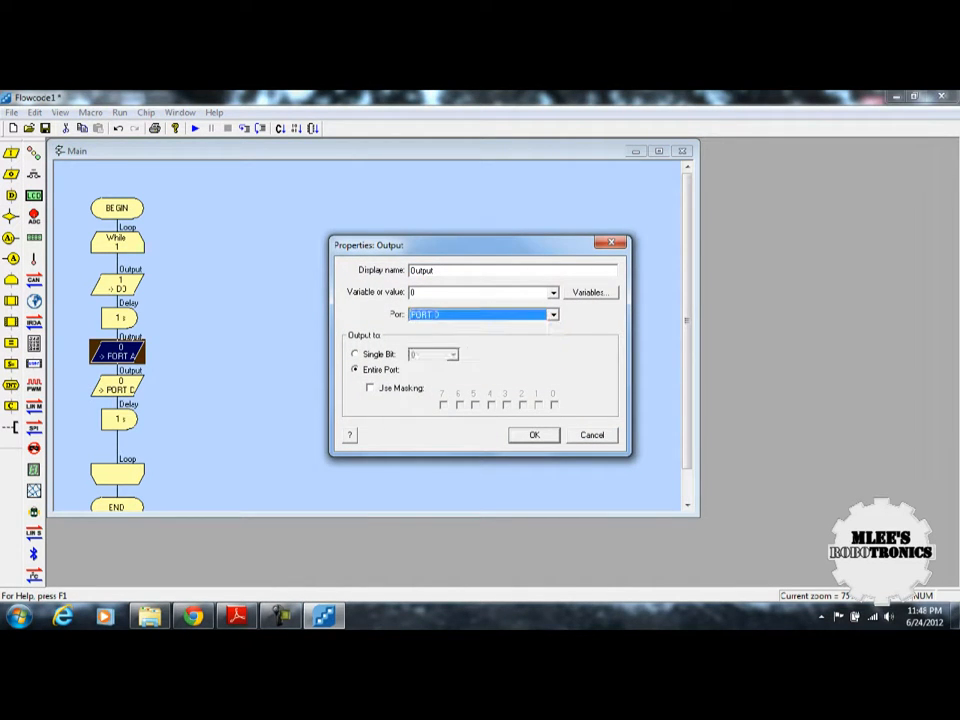
left_click(355, 354)
type("1")
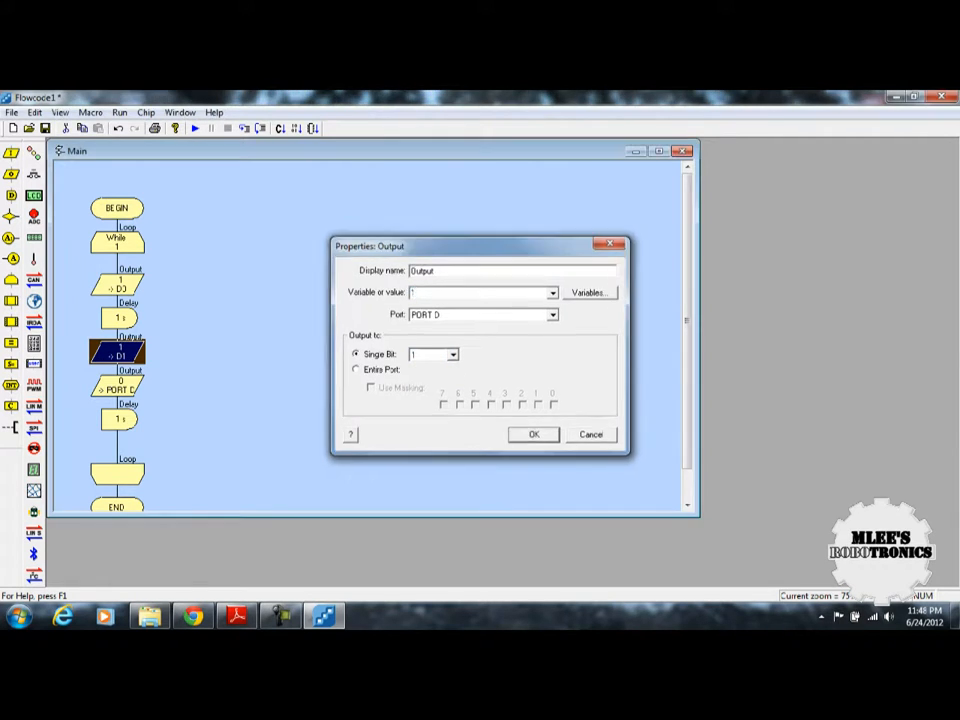
left_click(533, 434)
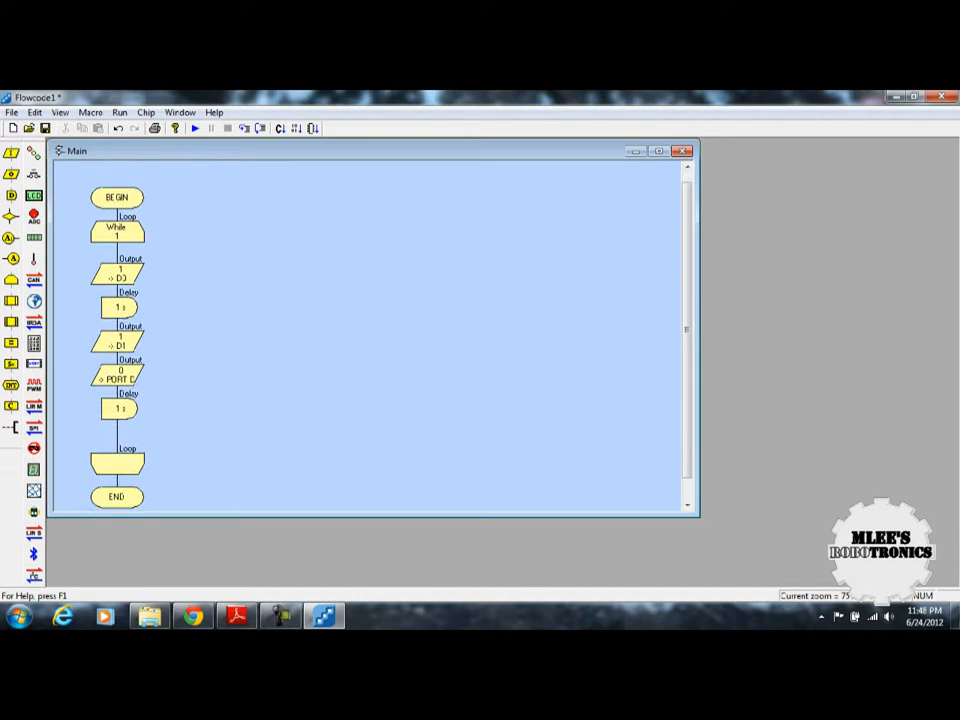
Step: Change the port D clearing output to Single Bit 0 so it sets D0 low
left_click(118, 377)
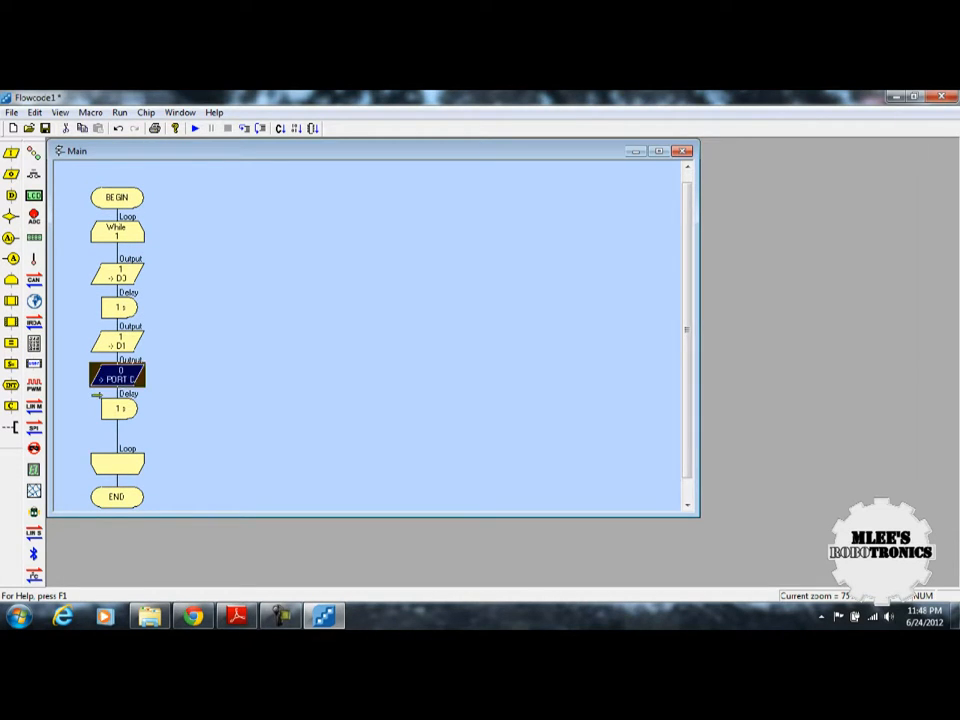
double_click(117, 375)
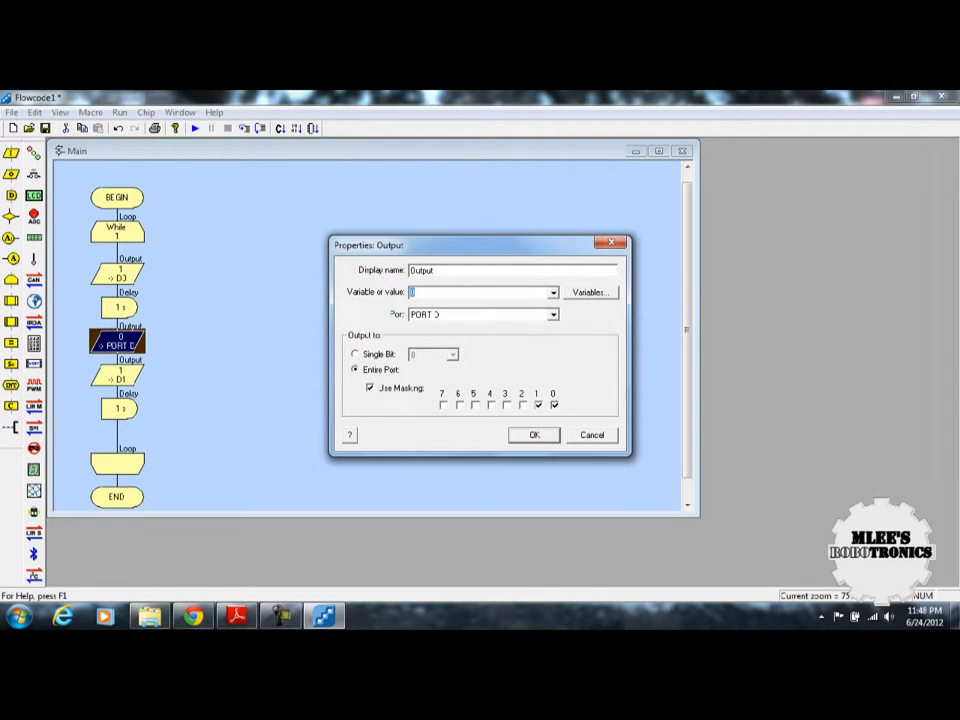
left_click(356, 354)
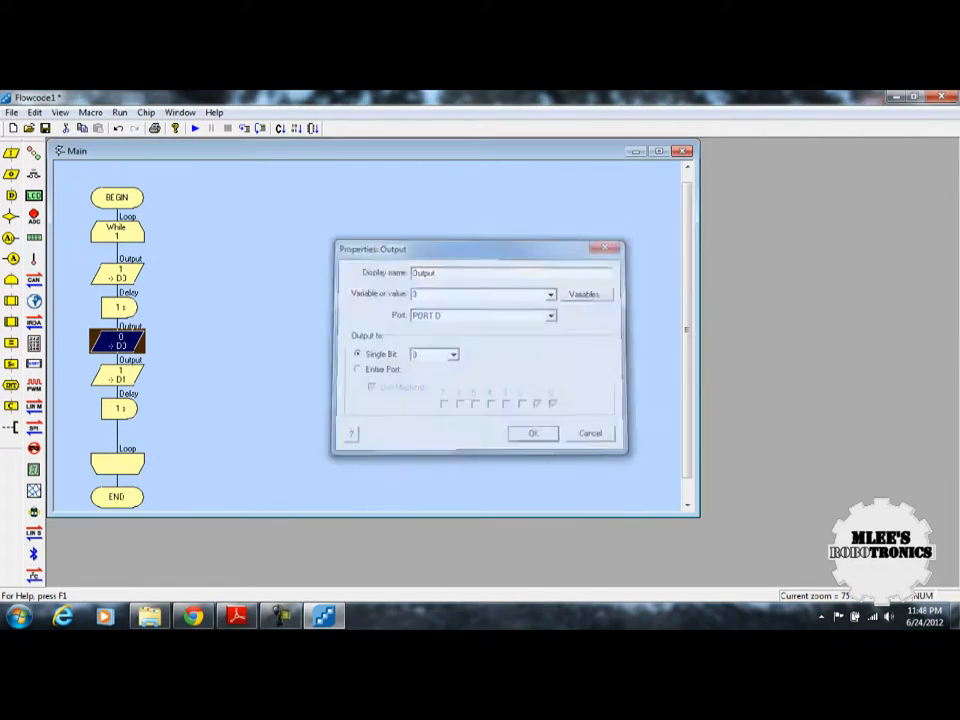
left_click(533, 433)
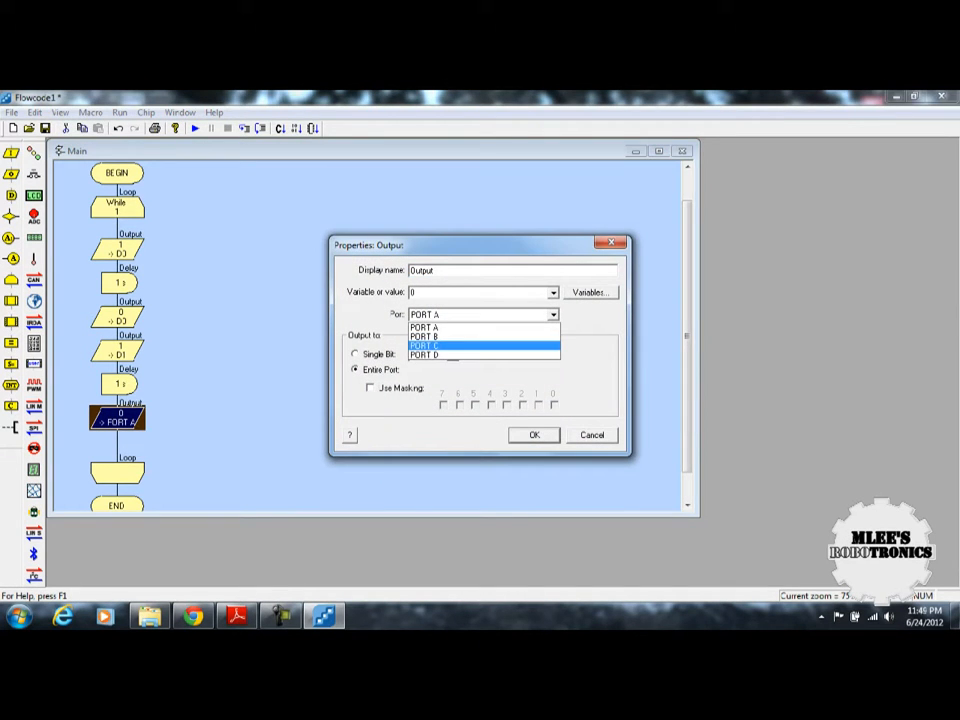
Step: Configure the new output to clear Port D bit 1, and set the delay in seconds
left_click(424, 355)
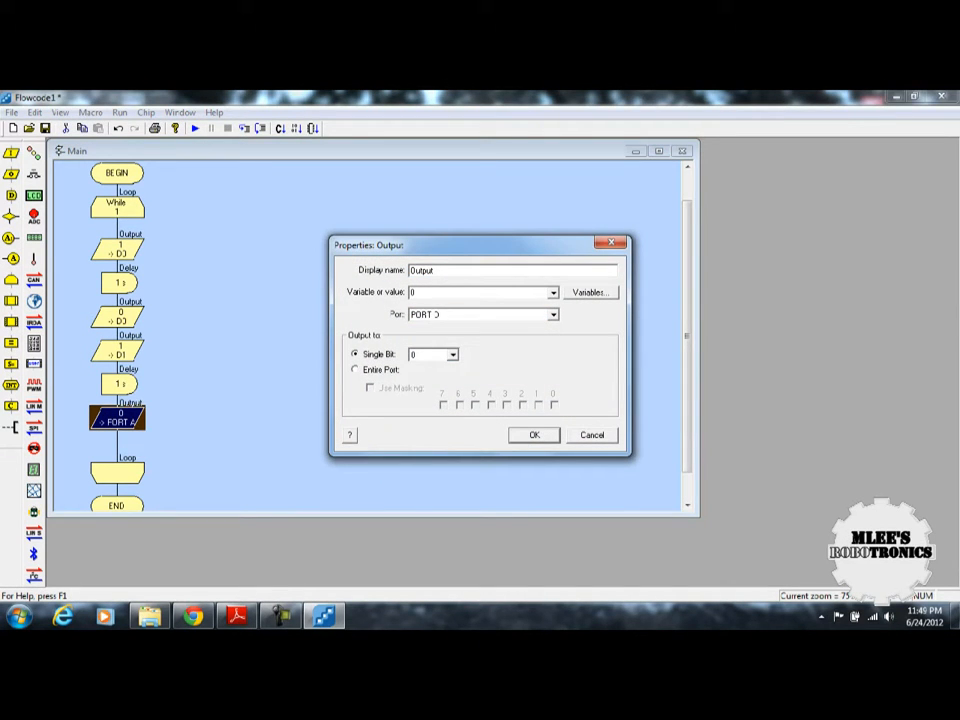
left_click(432, 354)
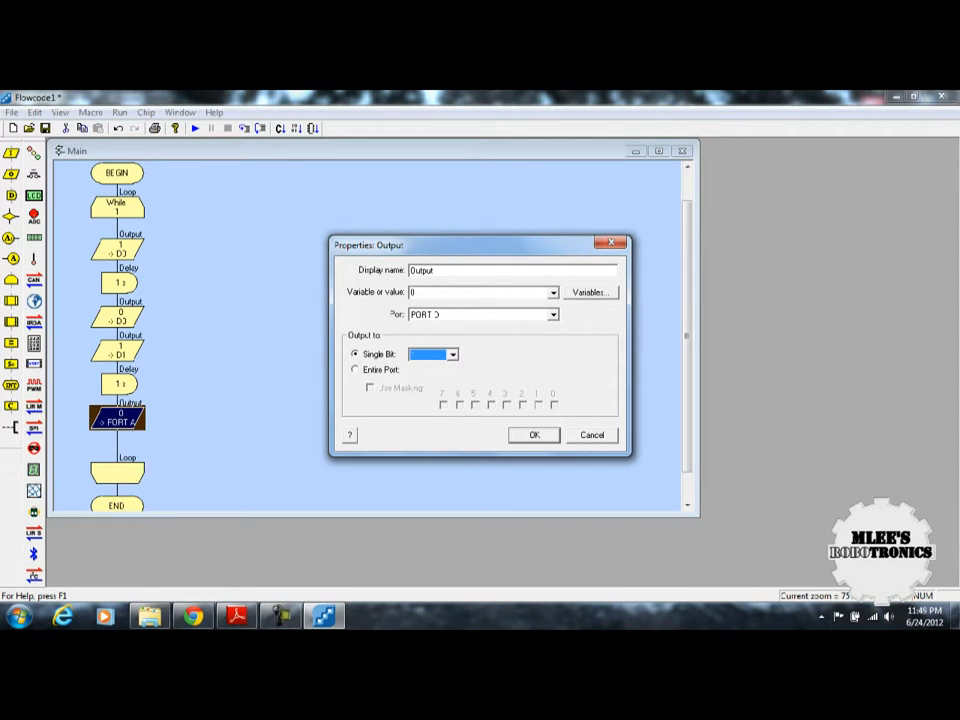
left_click(533, 434)
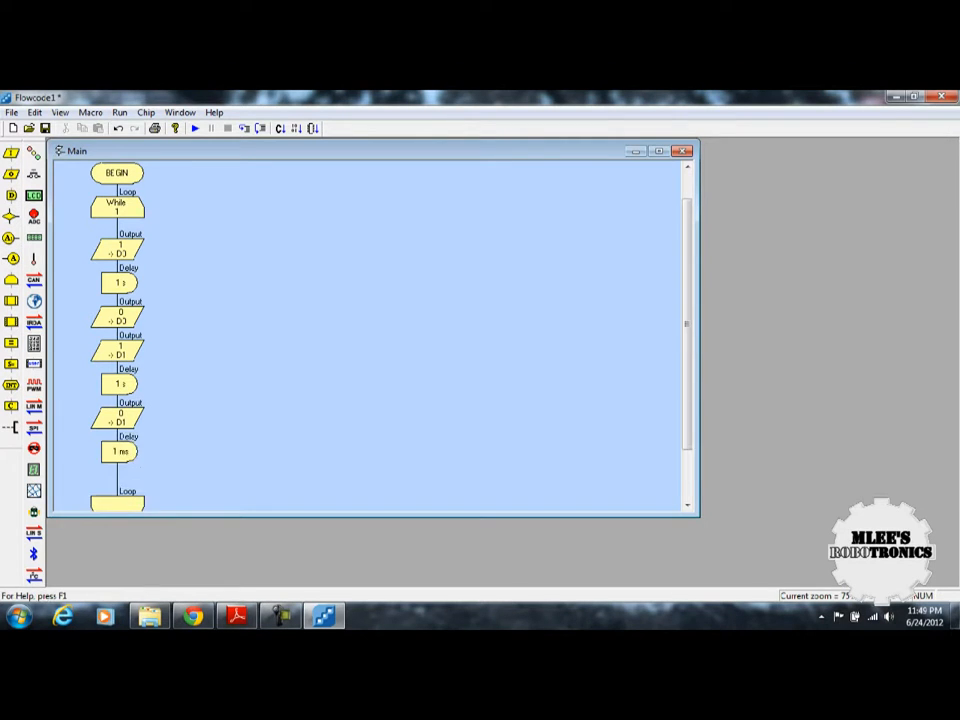
double_click(117, 451)
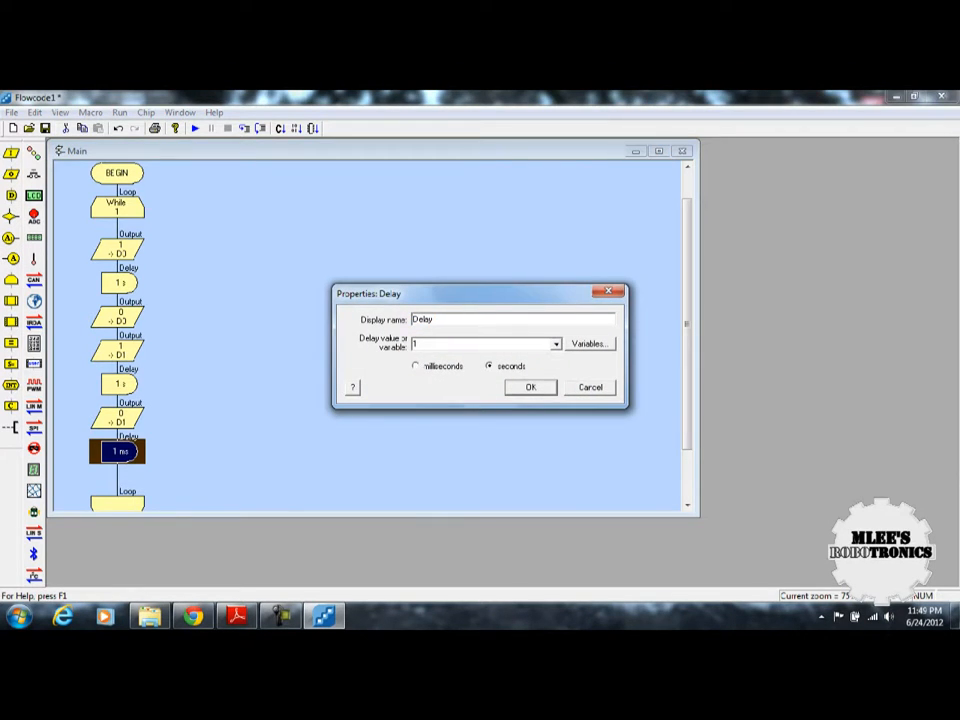
left_click(530, 387)
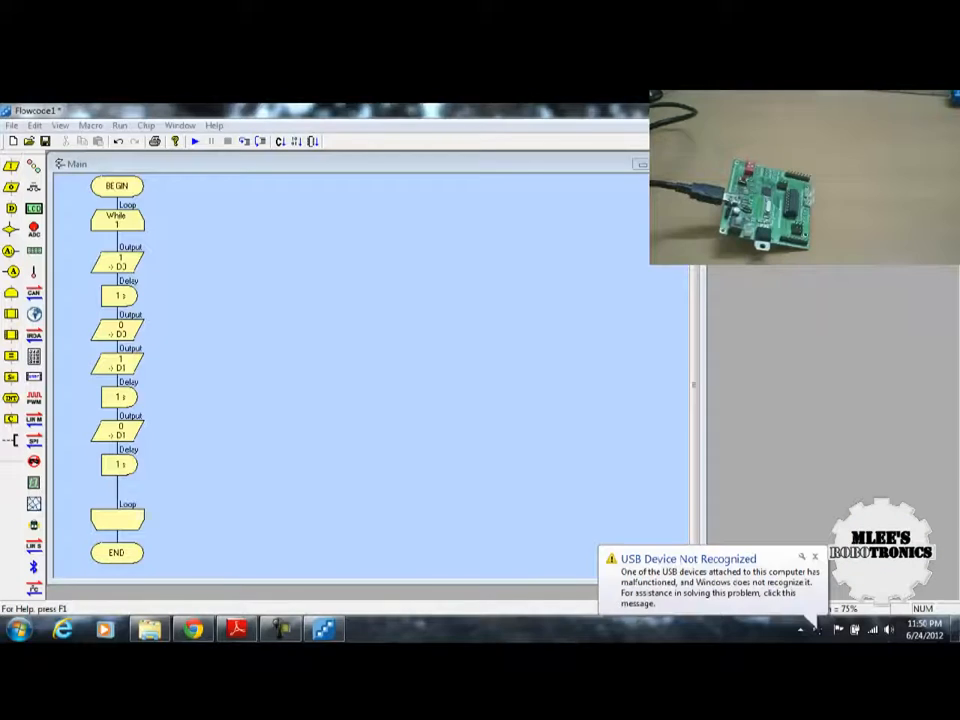
Step: Check Device Manager's LibUSB-Win32 Devices for the USBasp programmer, then close it
left_click(814, 556)
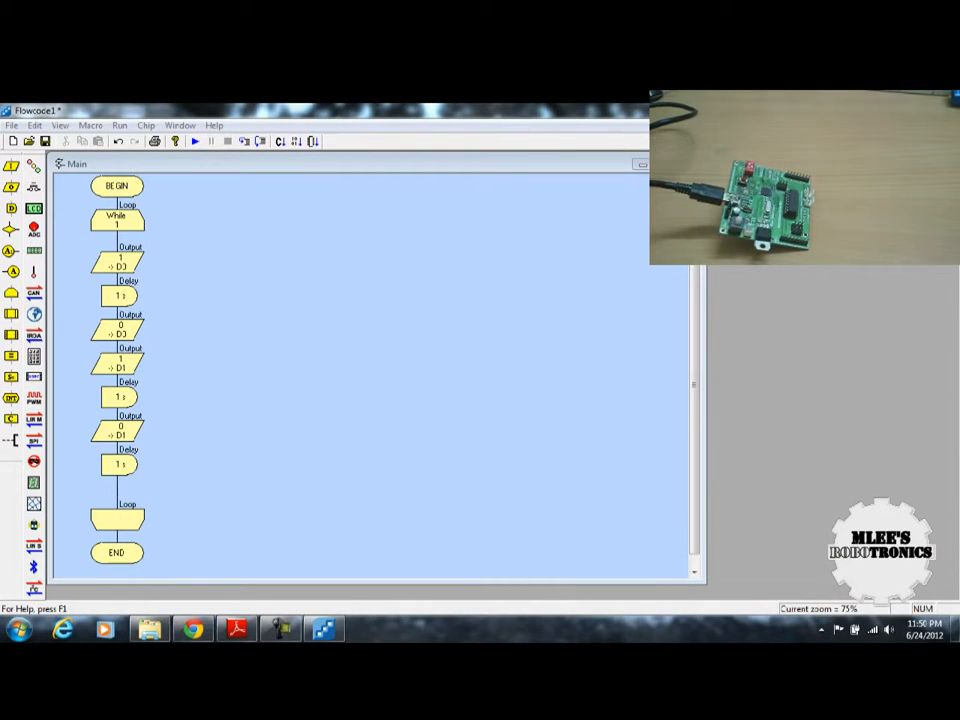
left_click(17, 628)
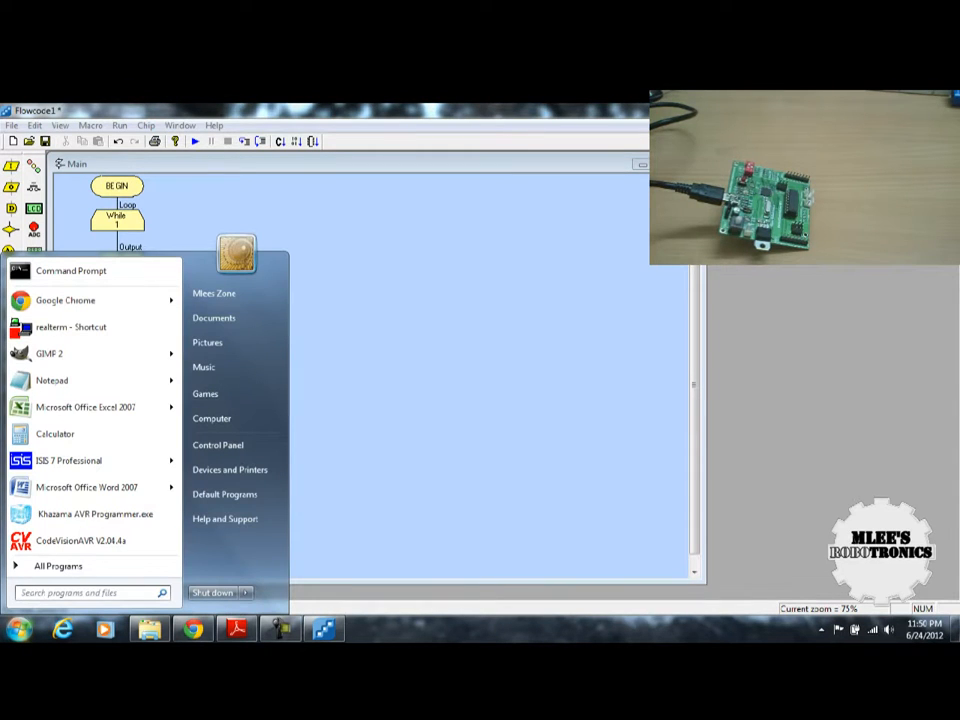
type("de")
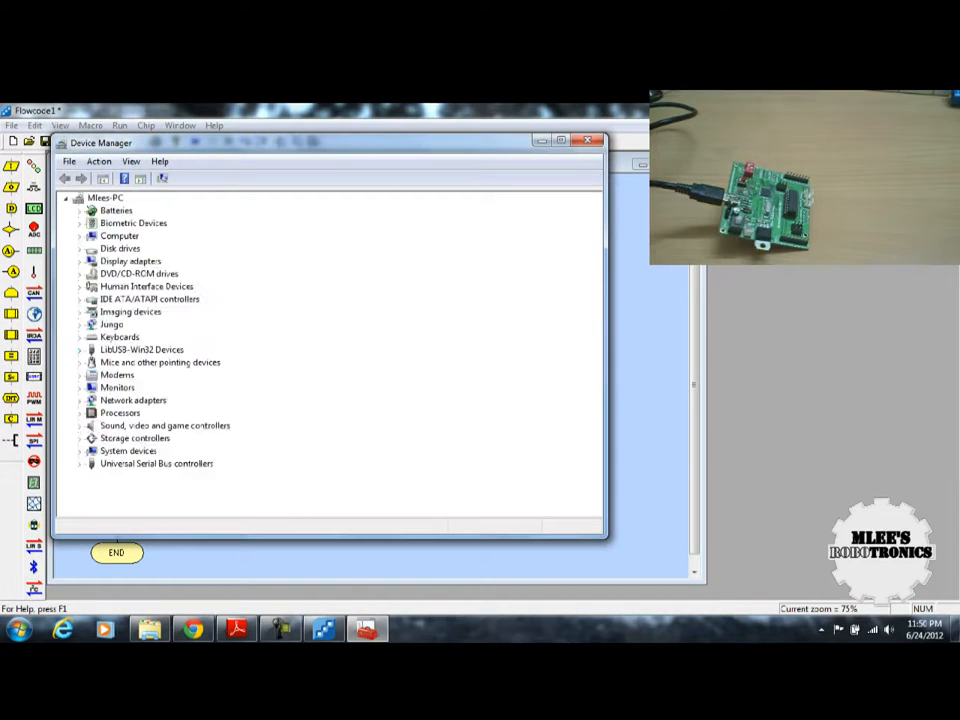
left_click(80, 349)
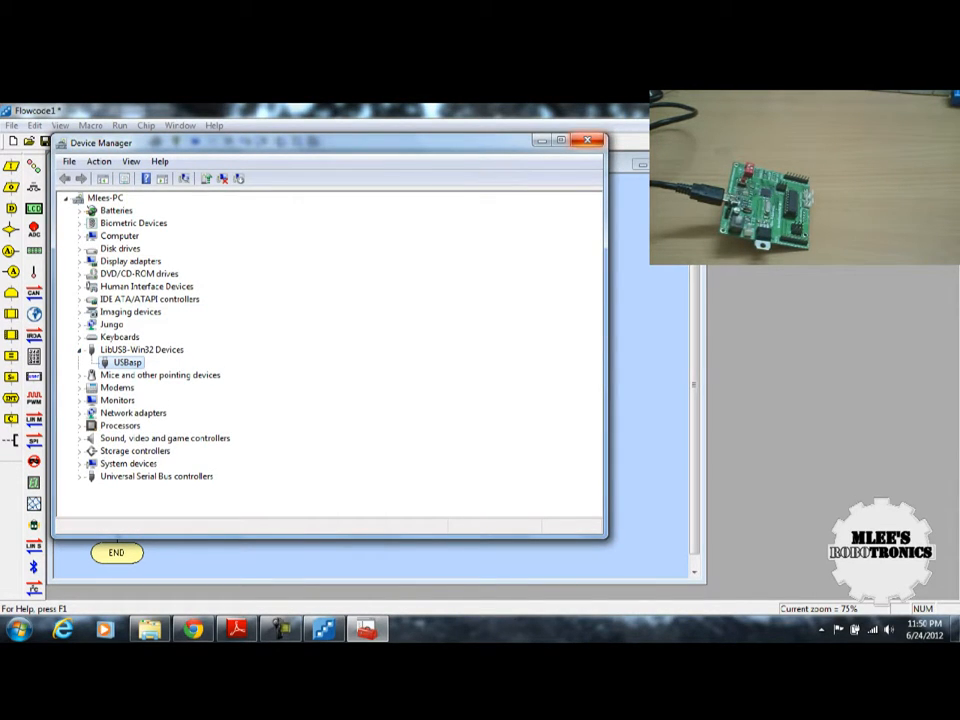
left_click(588, 140)
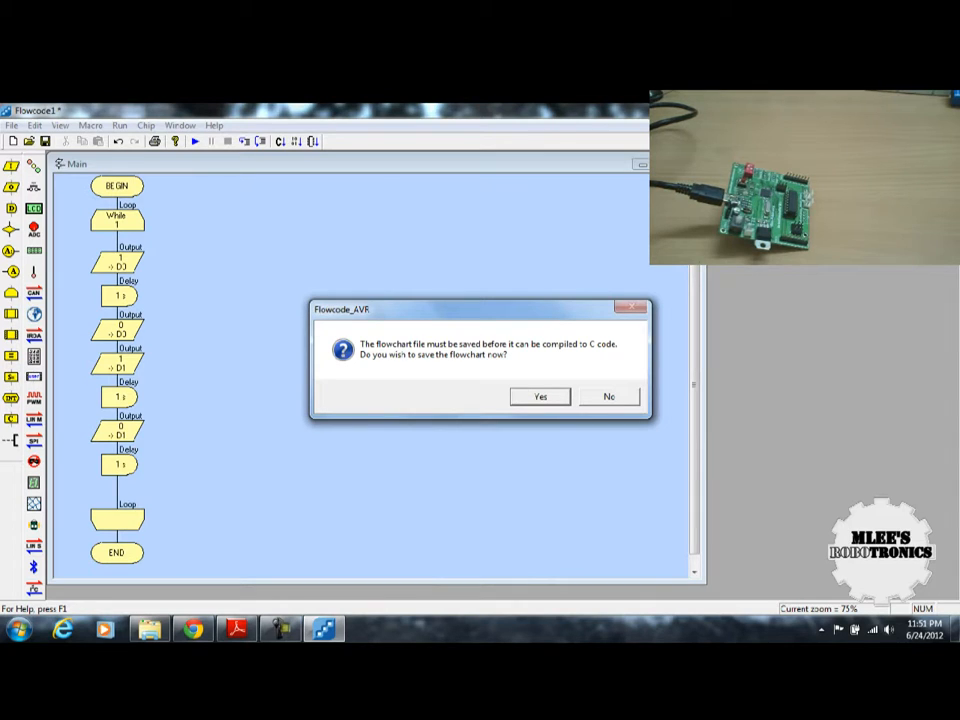
Step: Accept the save prompt and save the flowchart as Flowcode2 to start compiling
left_click(539, 396)
type("Flowcode2")
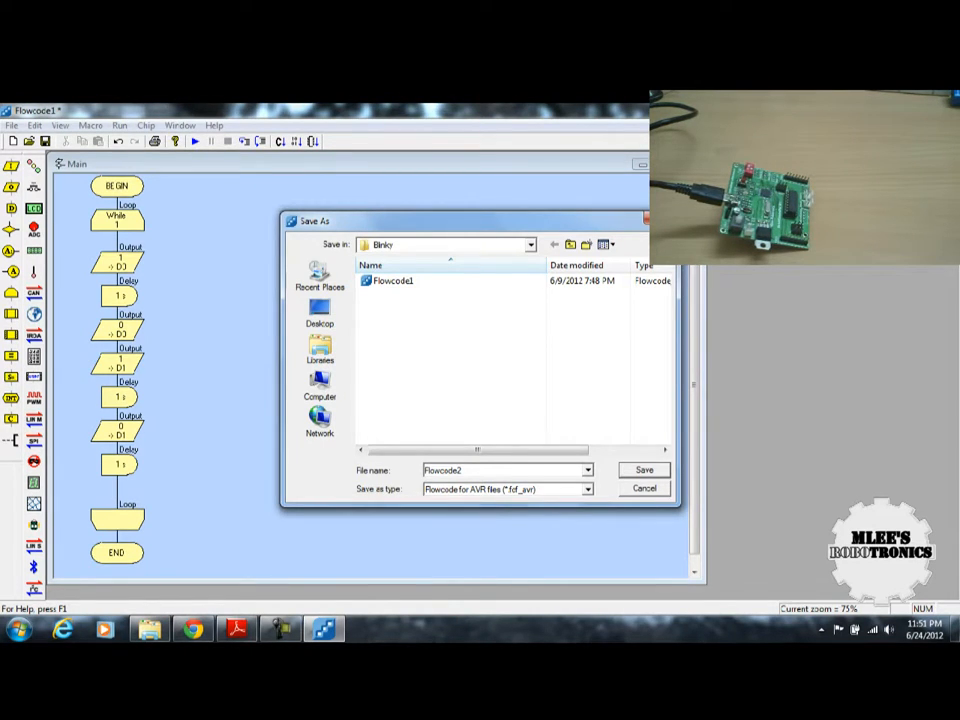
left_click(643, 470)
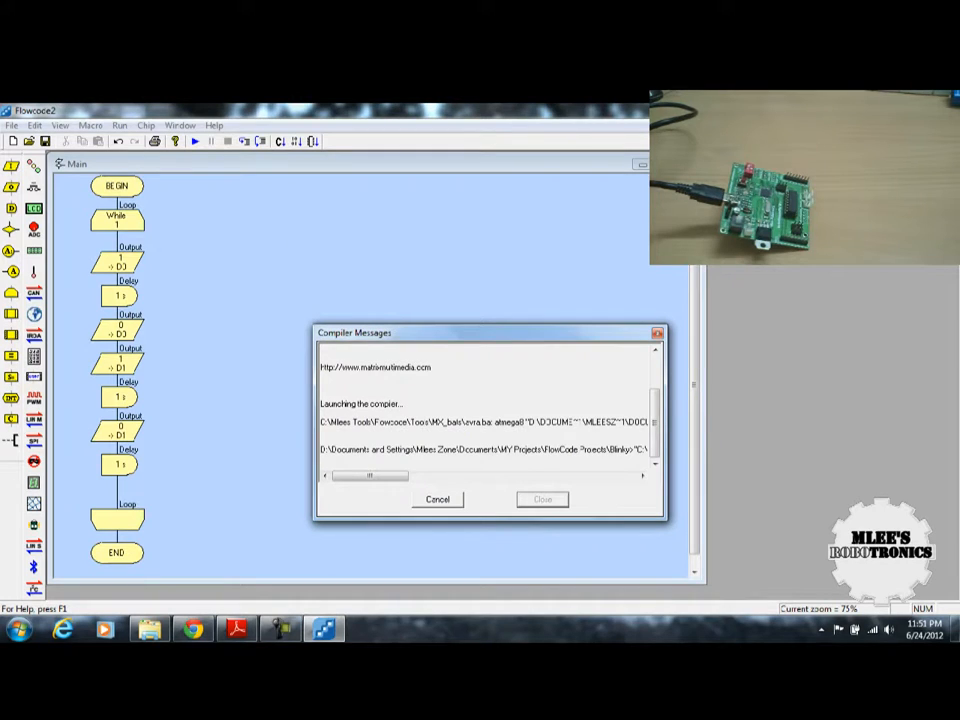